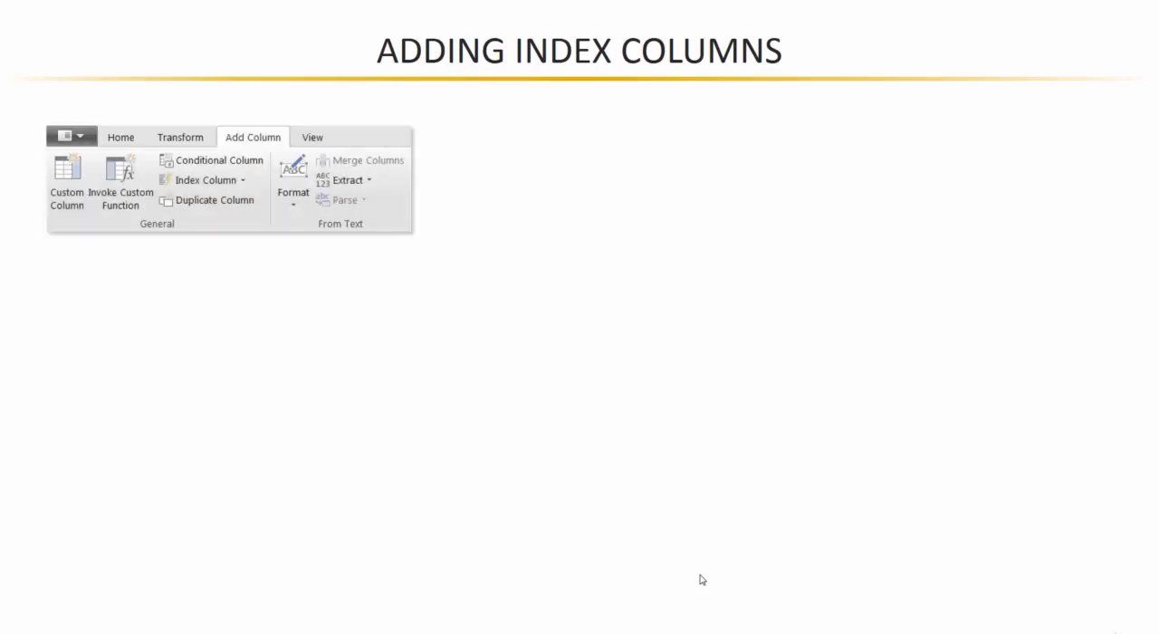
# Start a Text/CSV import from Get Data for the AdventureWorks_Sales_2017 file.
pyautogui.click(205, 180)
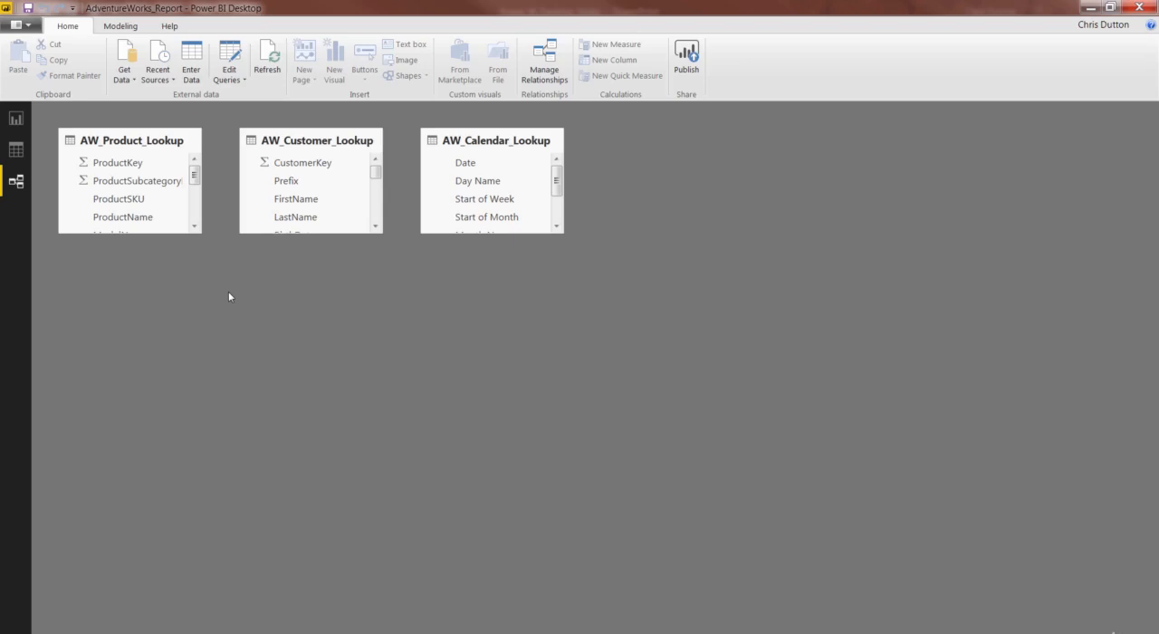
pyautogui.moveTo(17, 180)
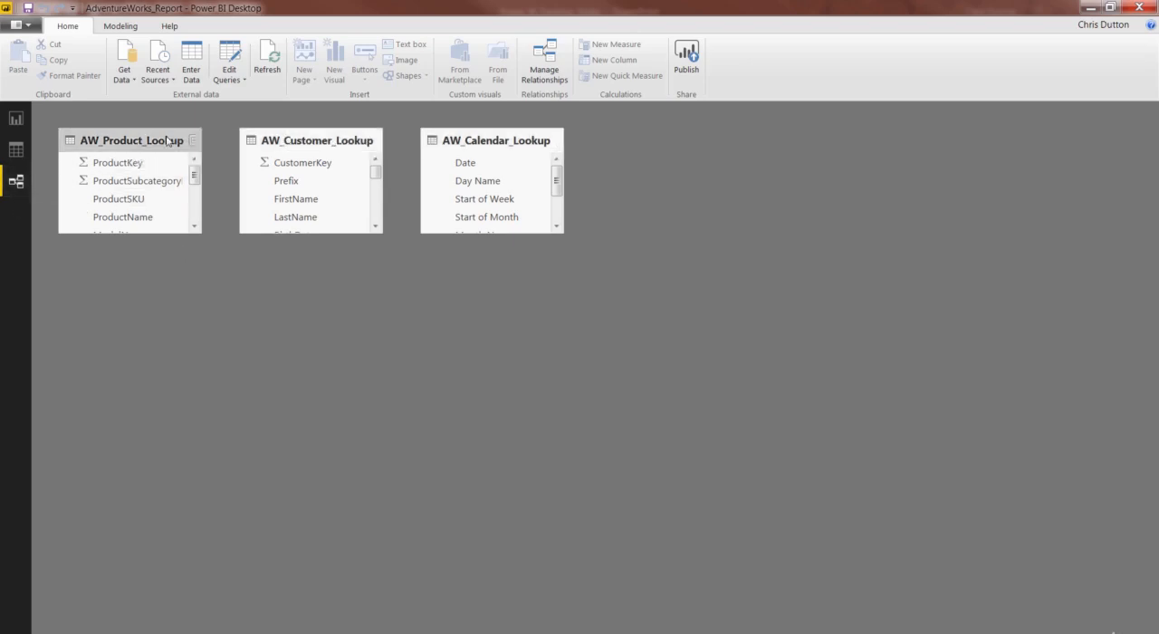
pyautogui.moveTo(145, 140)
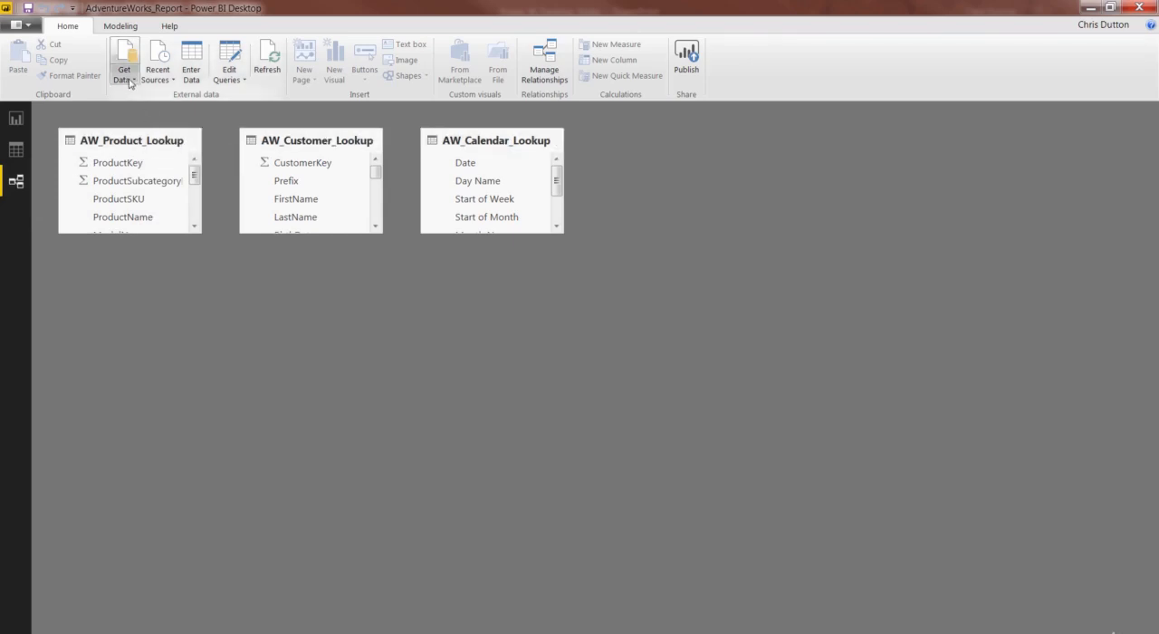
pyautogui.click(124, 61)
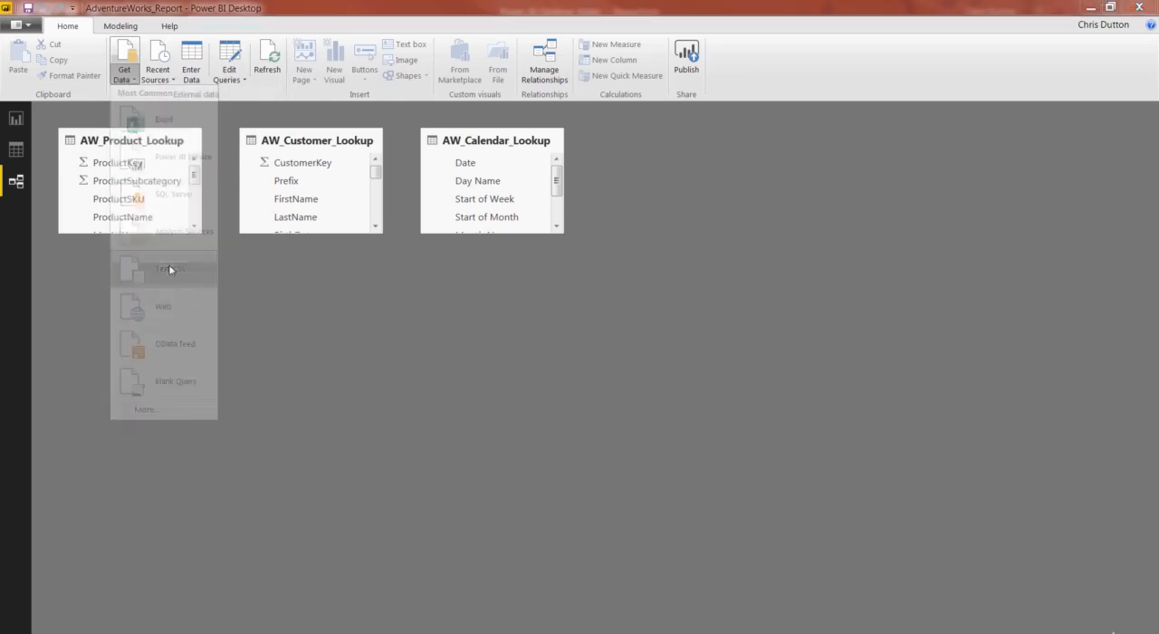
pyautogui.click(163, 268)
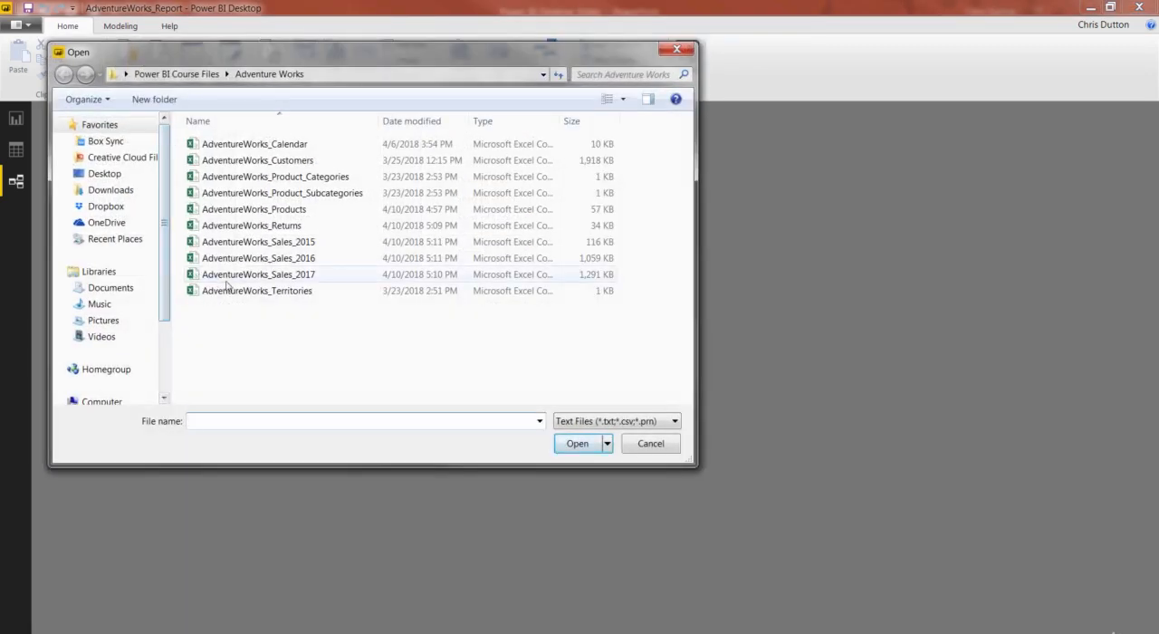
pyautogui.moveTo(258, 274)
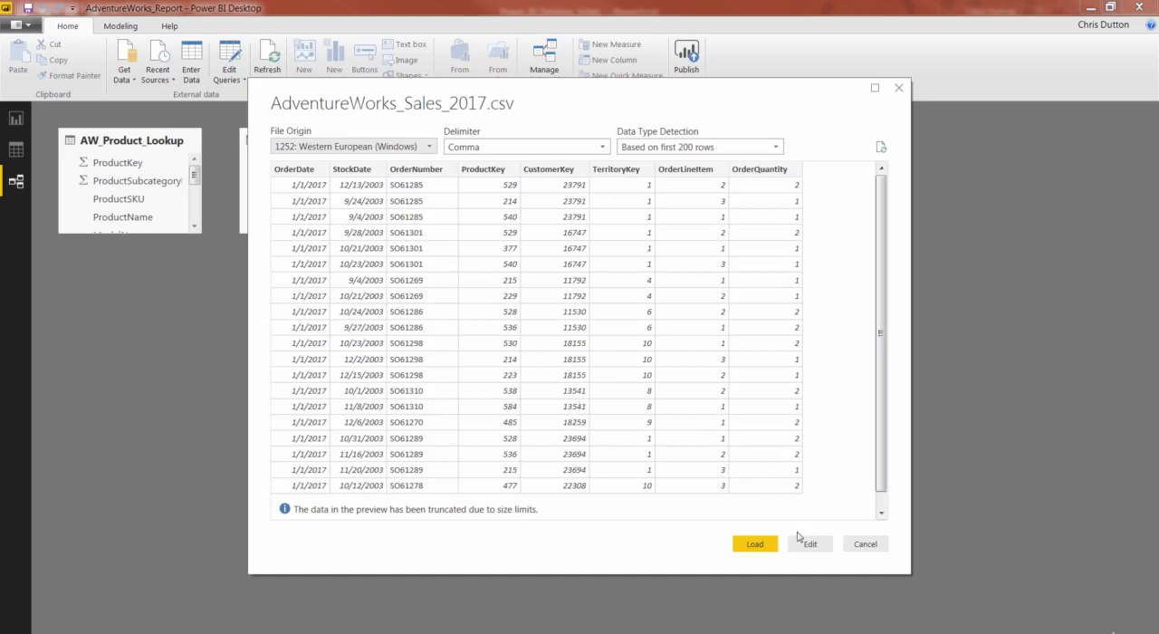
# Open the 2017 sales data in the Query Editor and rename the query AW_Sales_2017.
pyautogui.click(809, 543)
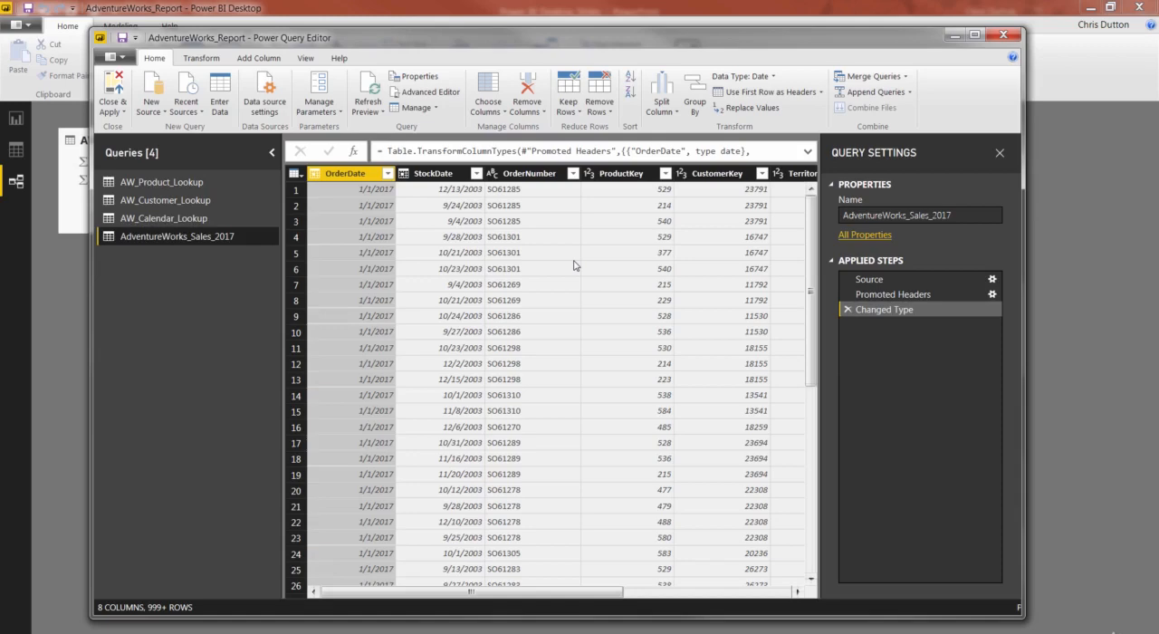
pyautogui.click(974, 34)
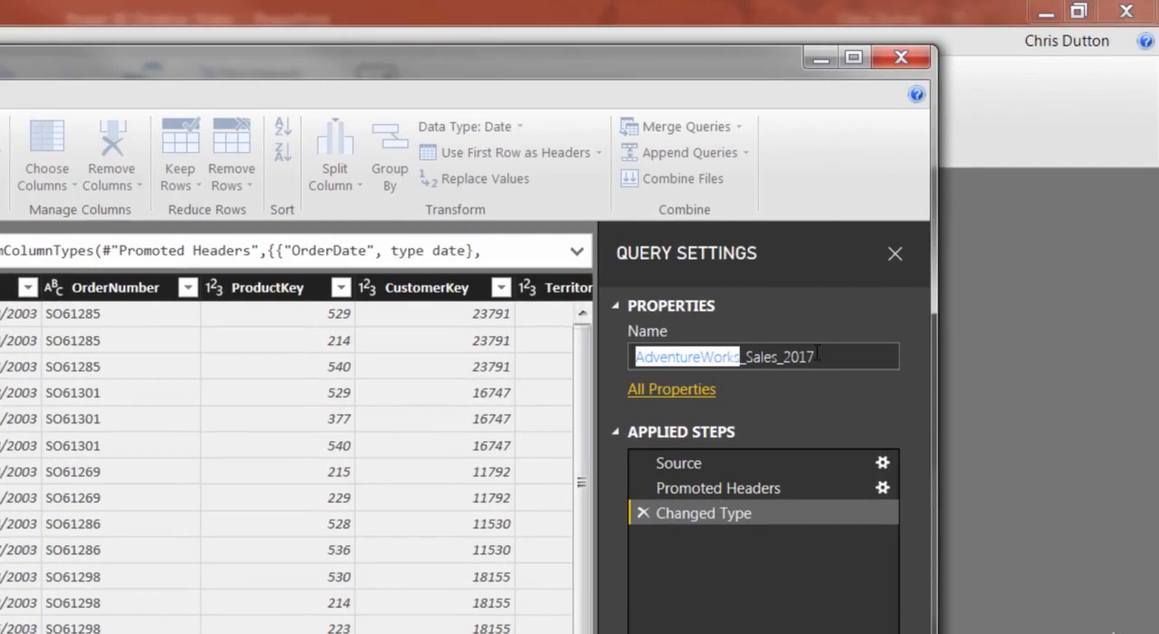
pyautogui.write('AW_Sales_2017')
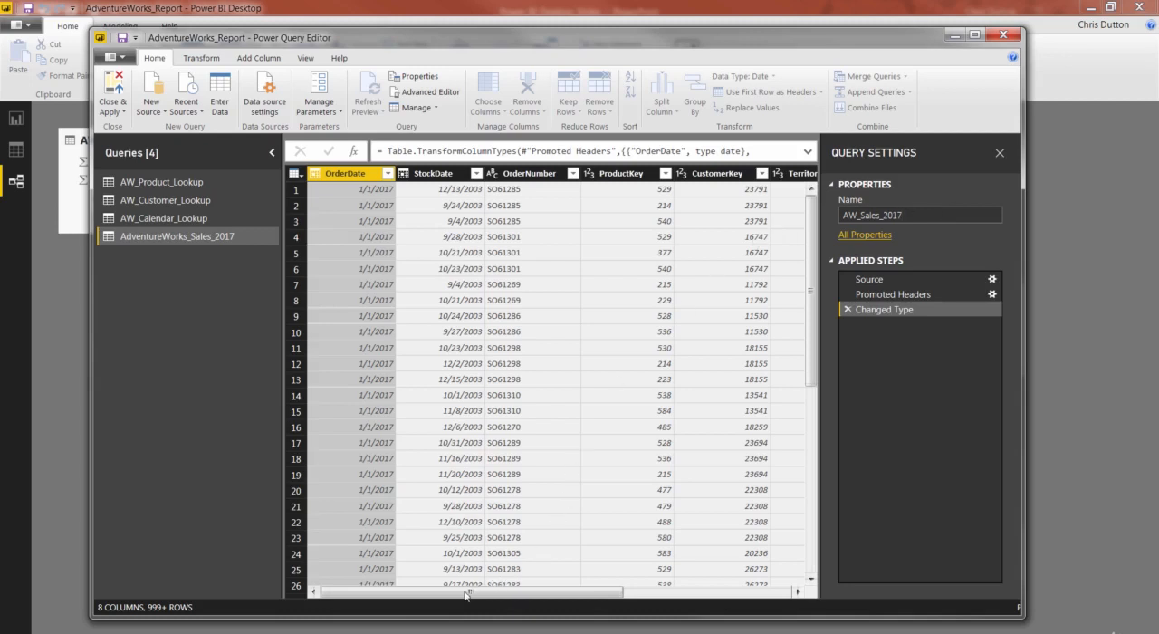
pyautogui.moveTo(466, 592); pyautogui.dragTo(580, 592)
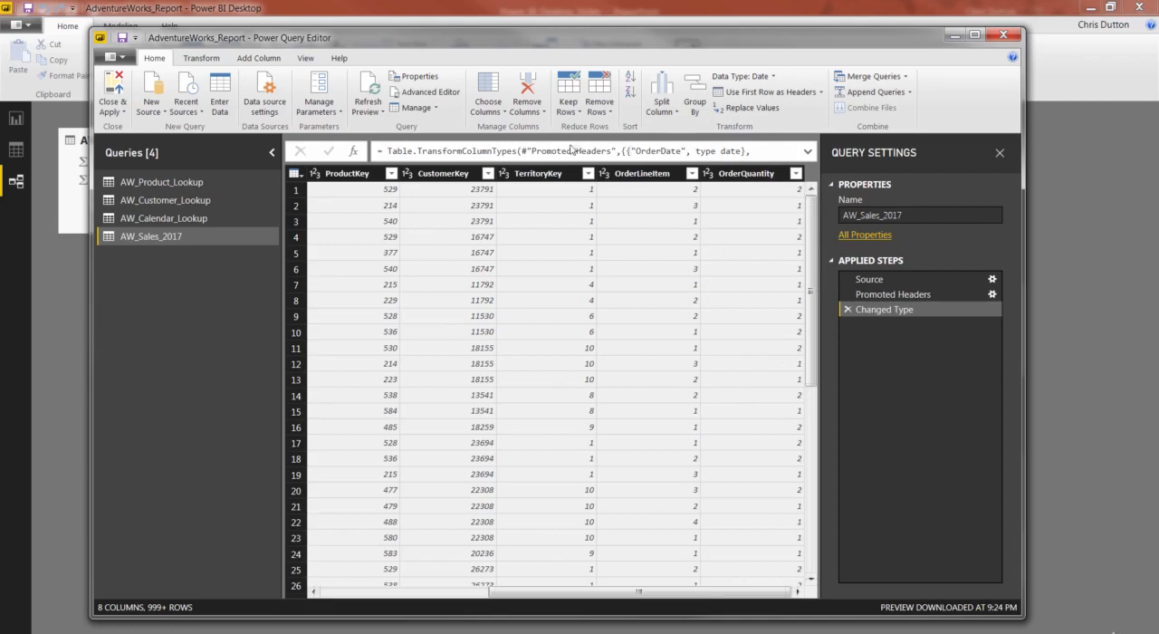
pyautogui.moveTo(553, 171)
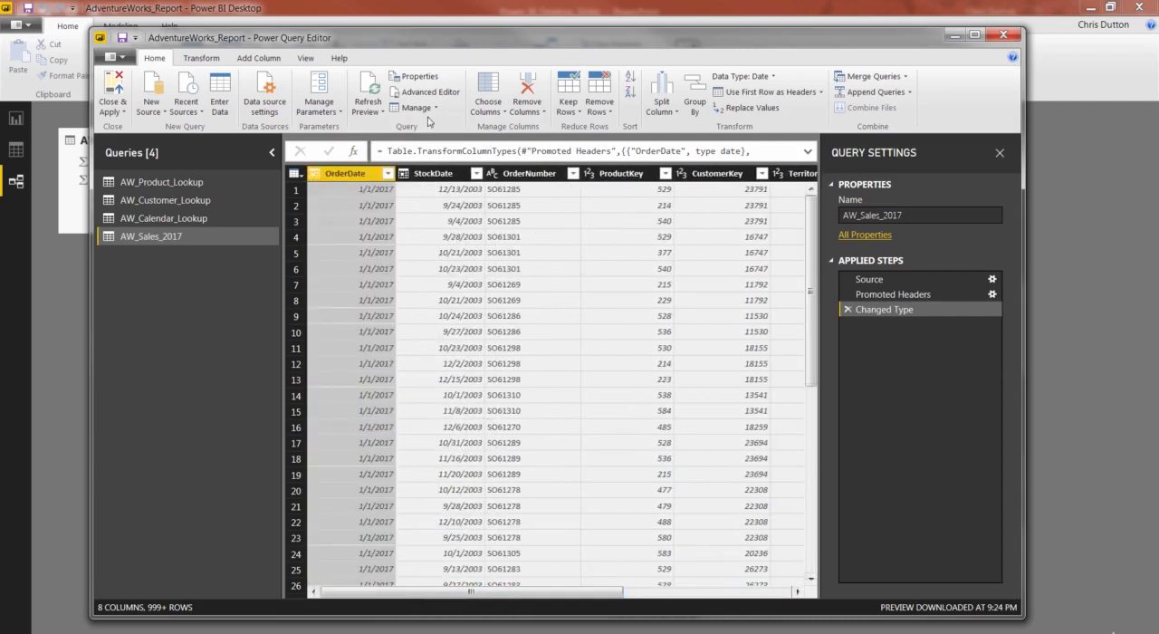
pyautogui.click(344, 173)
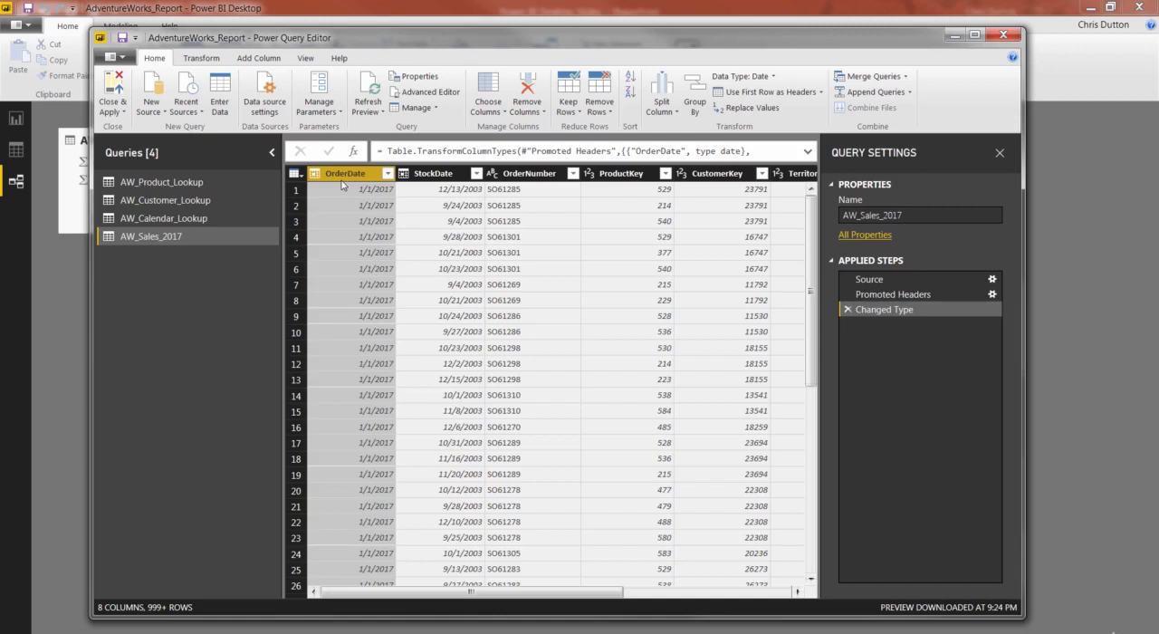
# Add an Index column from 1, type it Whole Number, and move it to the beginning.
pyautogui.click(258, 58)
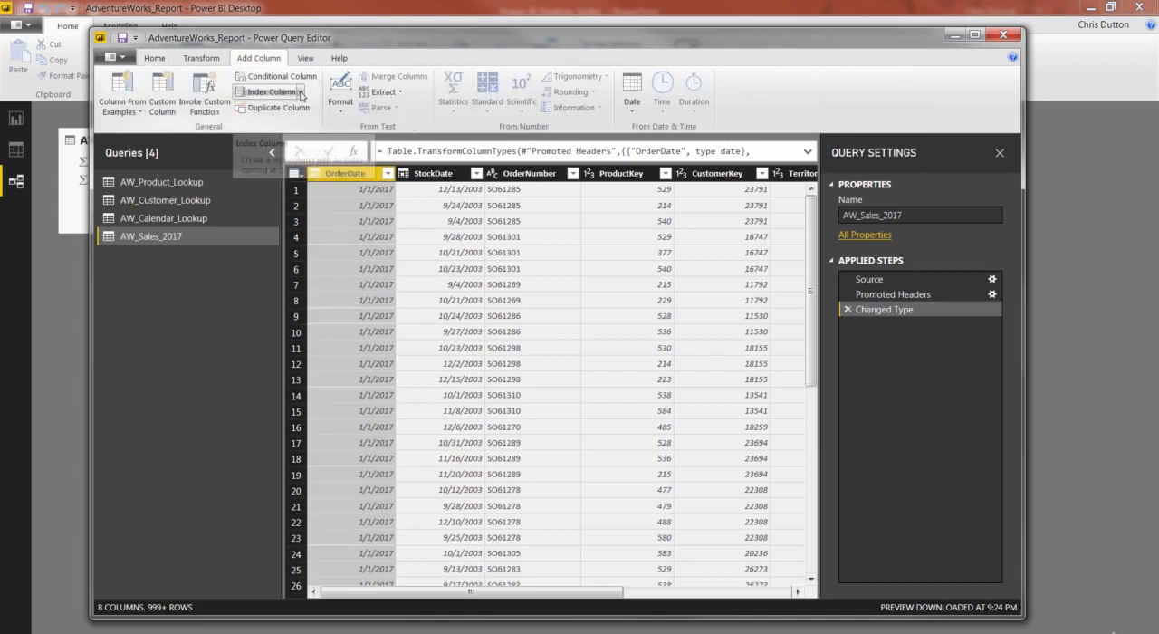
pyautogui.click(272, 91)
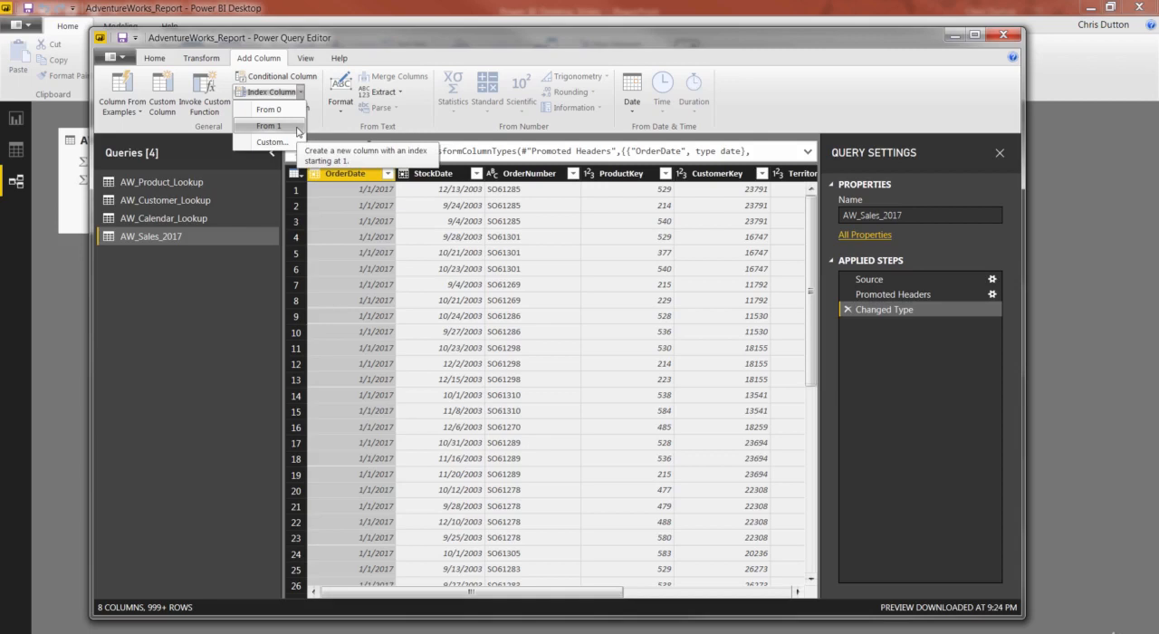
pyautogui.click(268, 126)
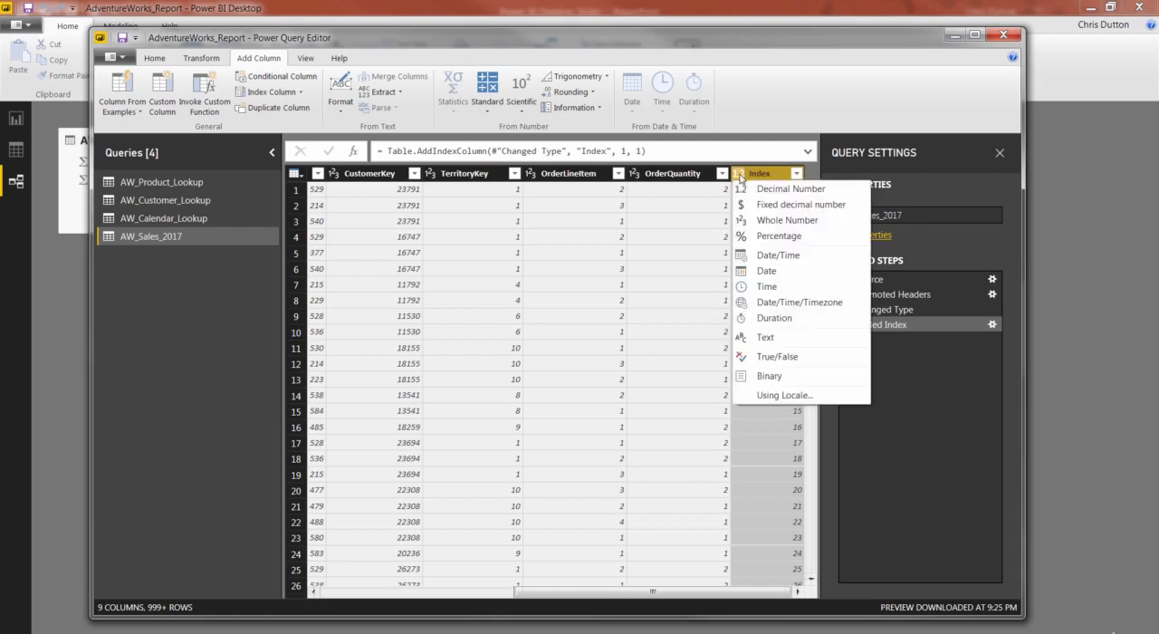
pyautogui.moveTo(786, 220)
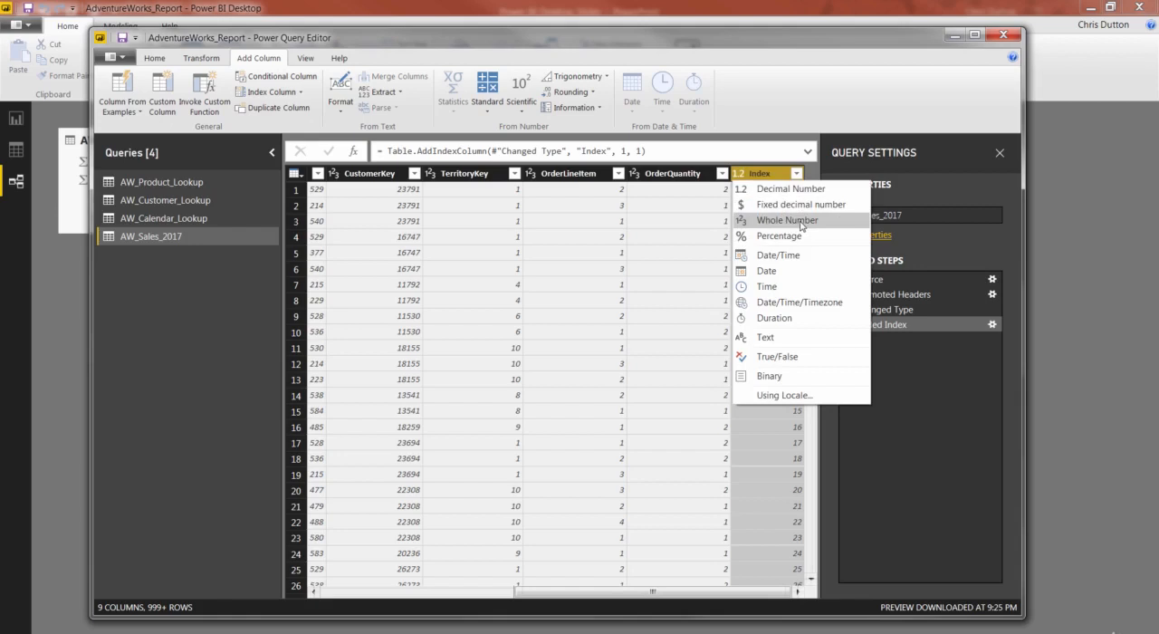
pyautogui.click(786, 221)
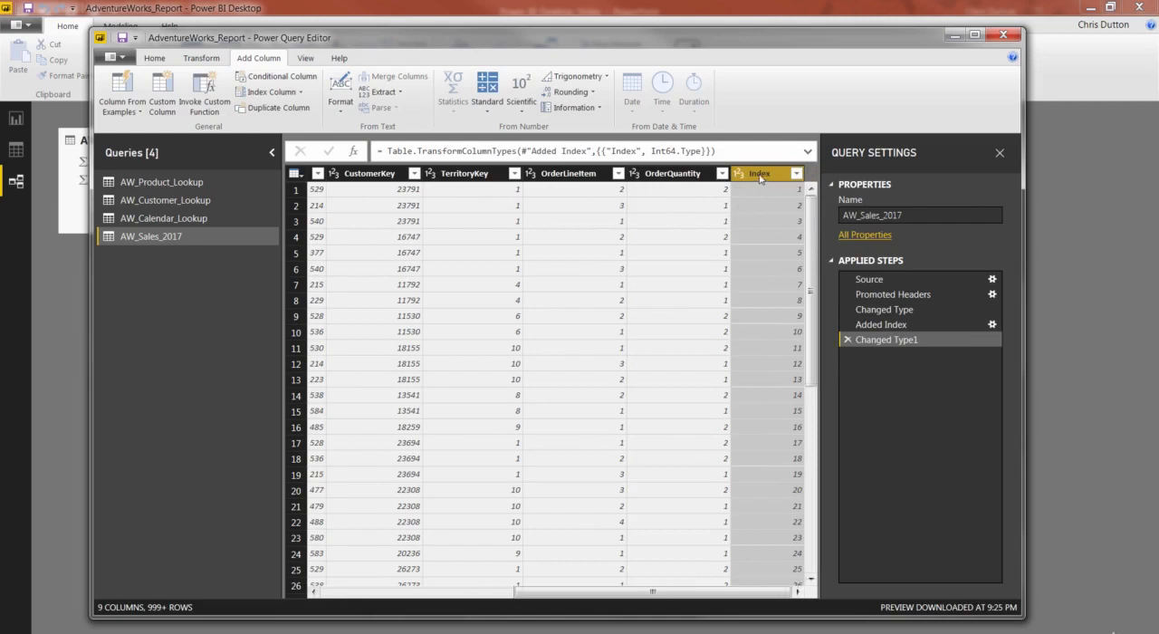
pyautogui.rightClick(759, 173)
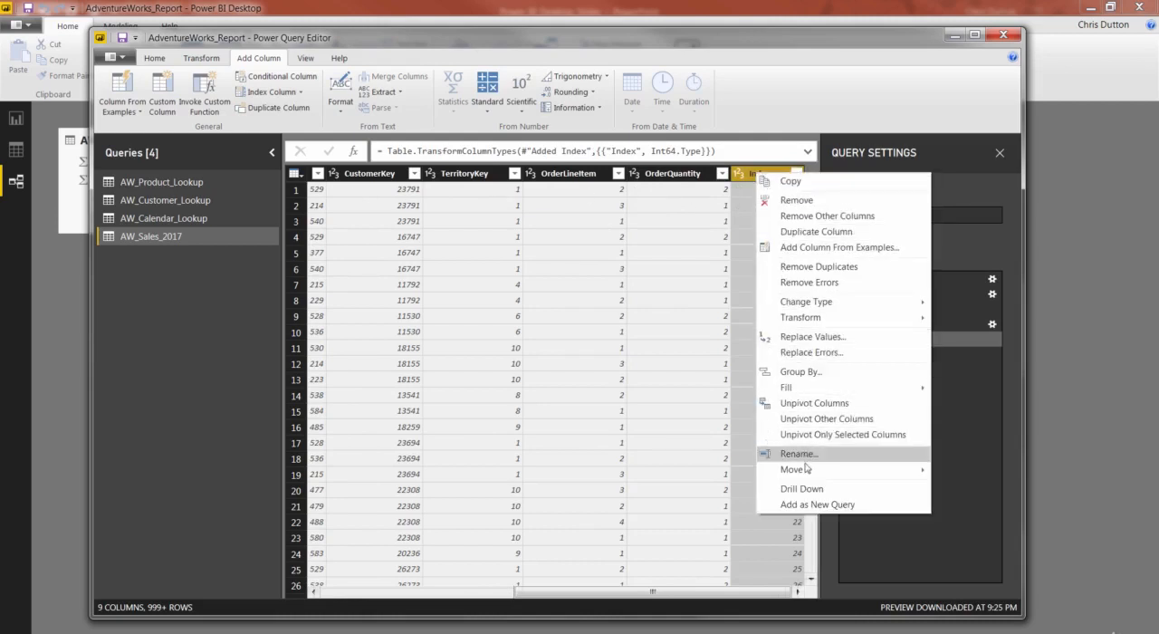
pyautogui.moveTo(791, 469)
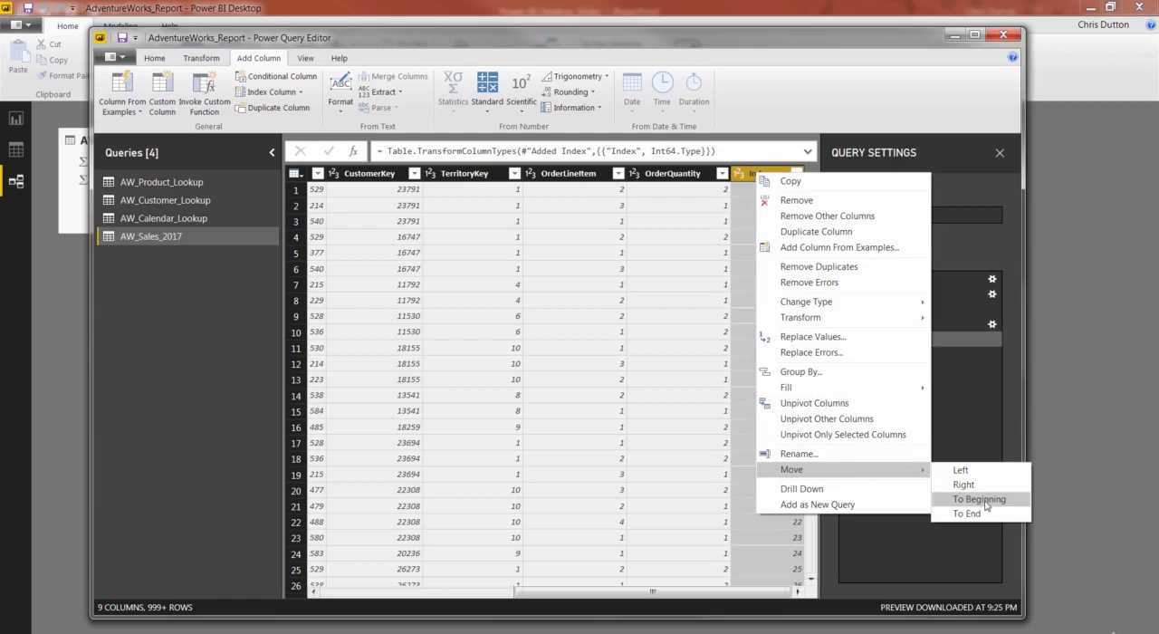
pyautogui.click(979, 499)
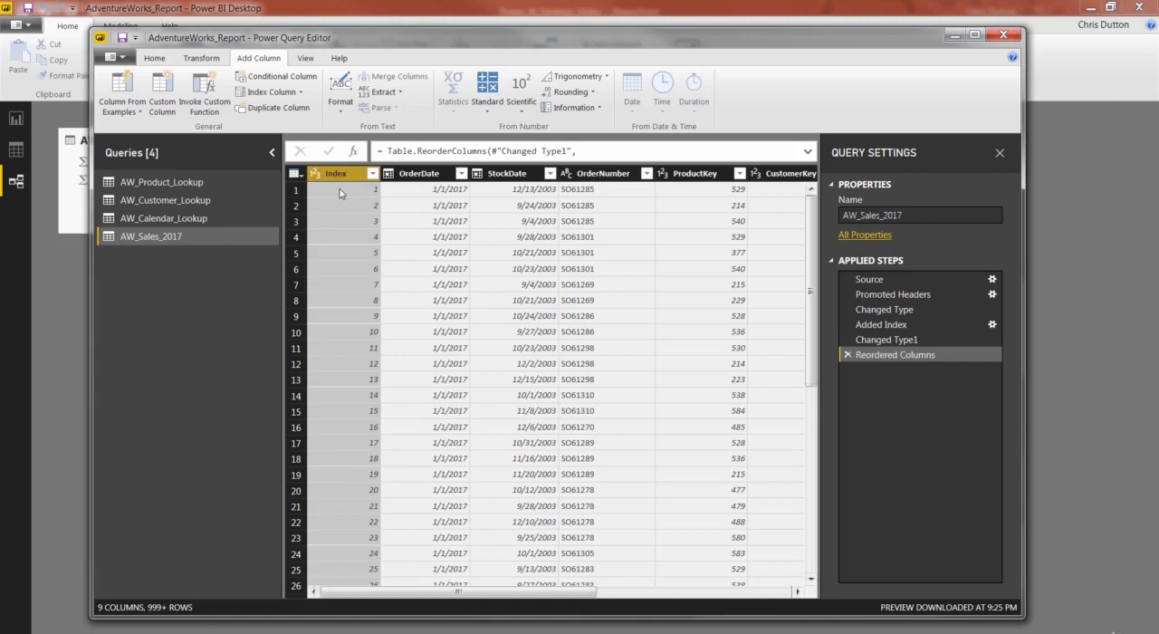
# Remove the Index column, then review the Added Index, Changed Type1 and Reordered Columns steps.
pyautogui.rightClick(336, 173)
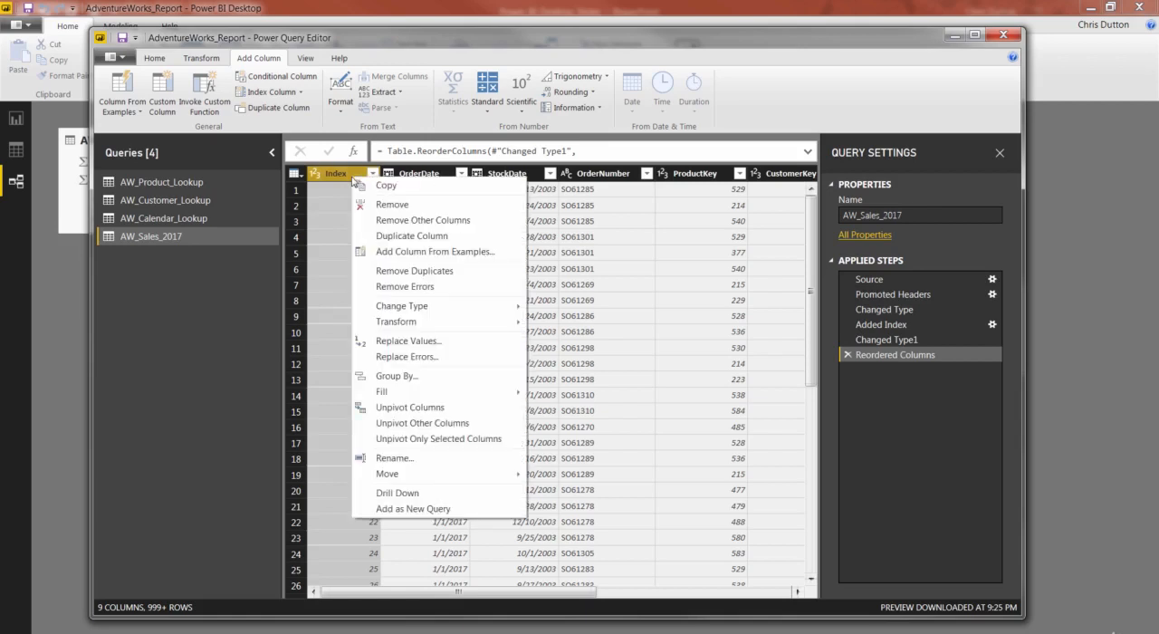
pyautogui.click(391, 204)
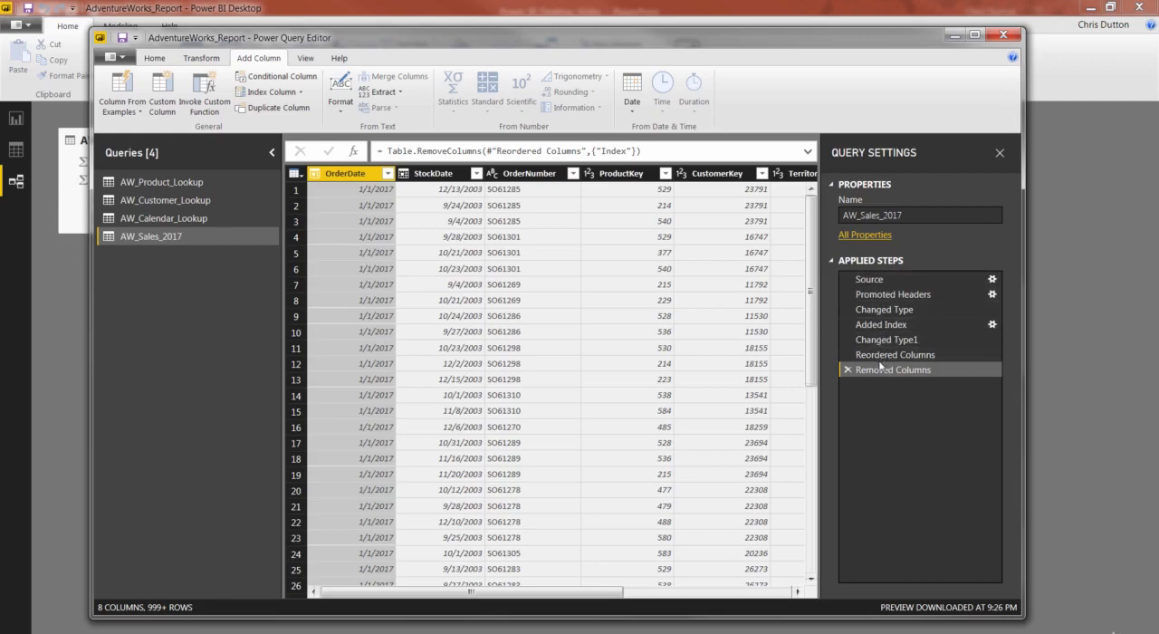
pyautogui.moveTo(892, 369)
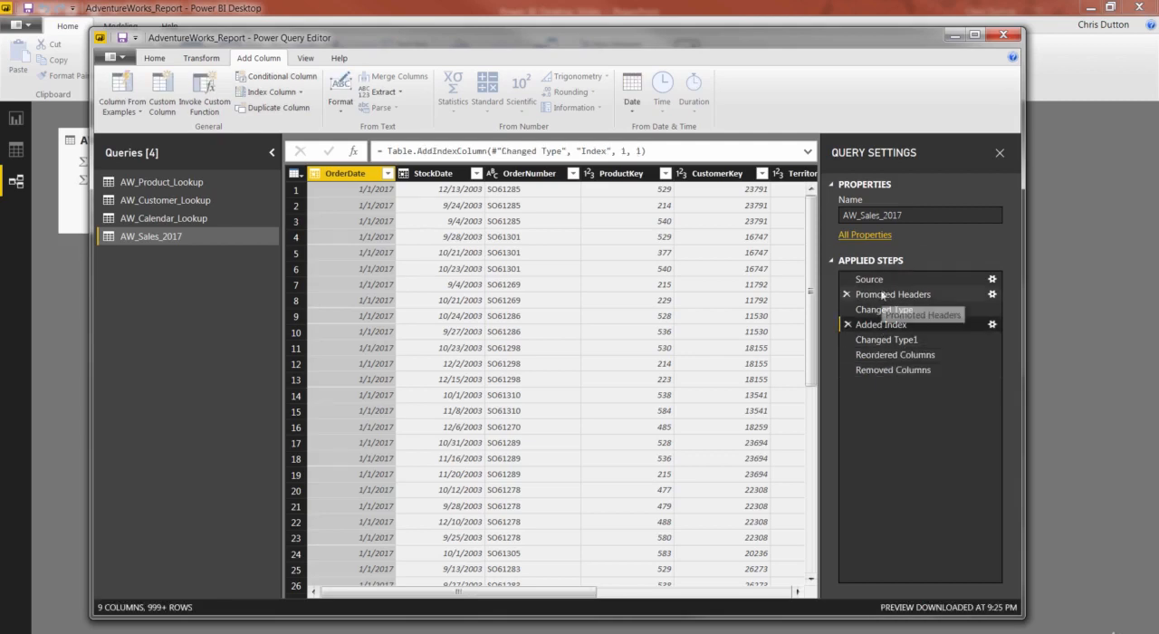
pyautogui.click(887, 339)
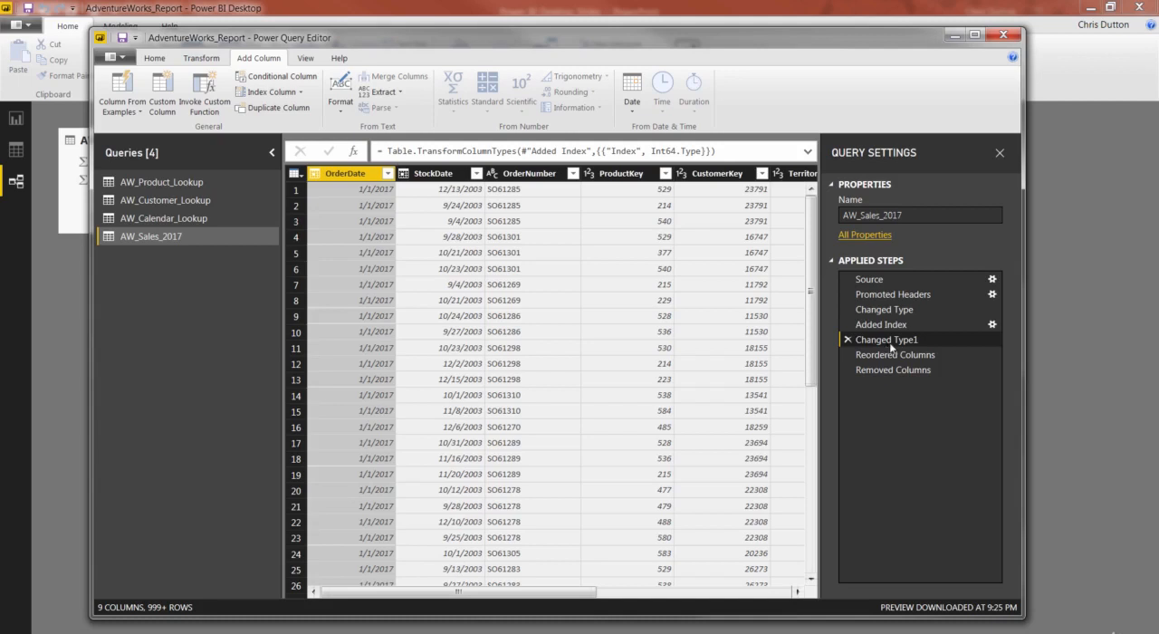
pyautogui.click(880, 324)
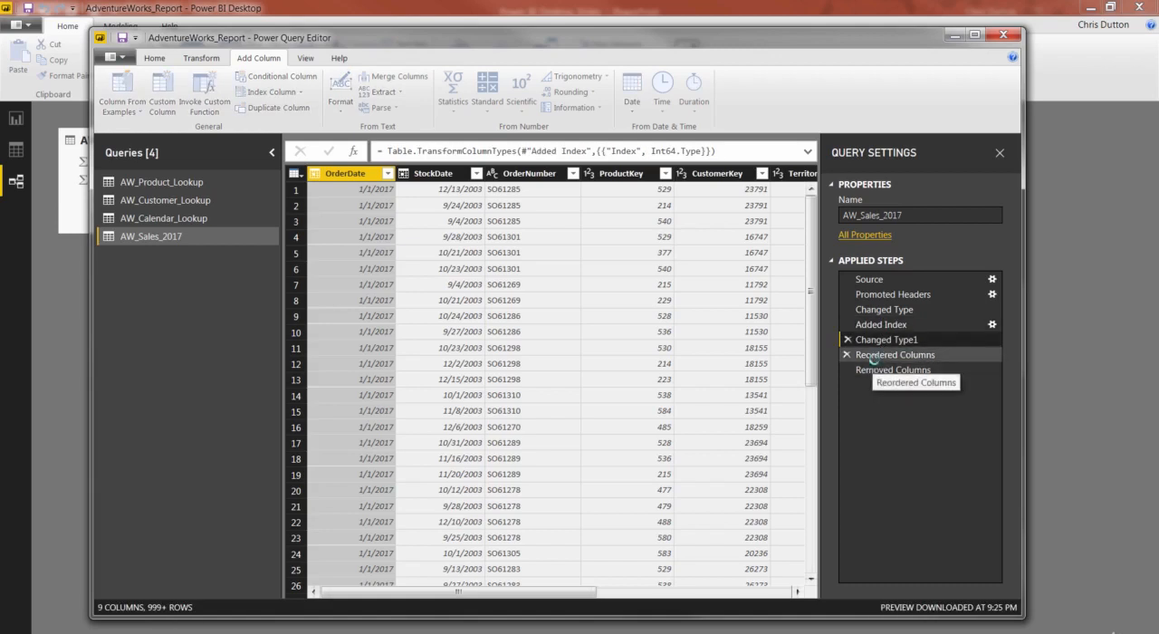
pyautogui.click(892, 369)
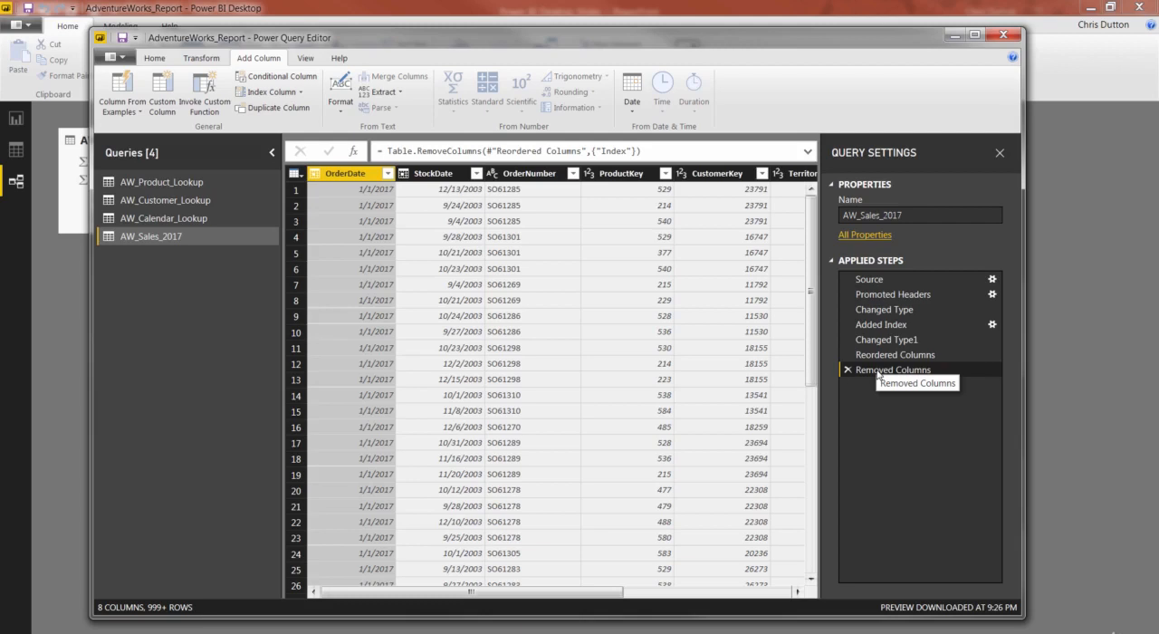
pyautogui.moveTo(521, 280)
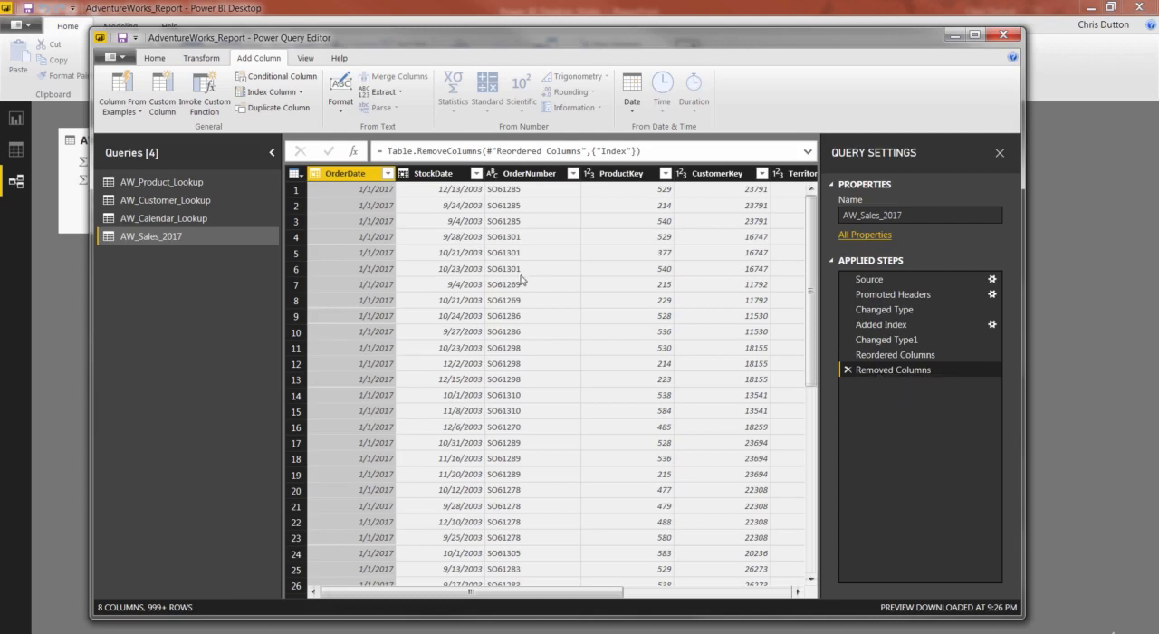
pyautogui.moveTo(707, 233)
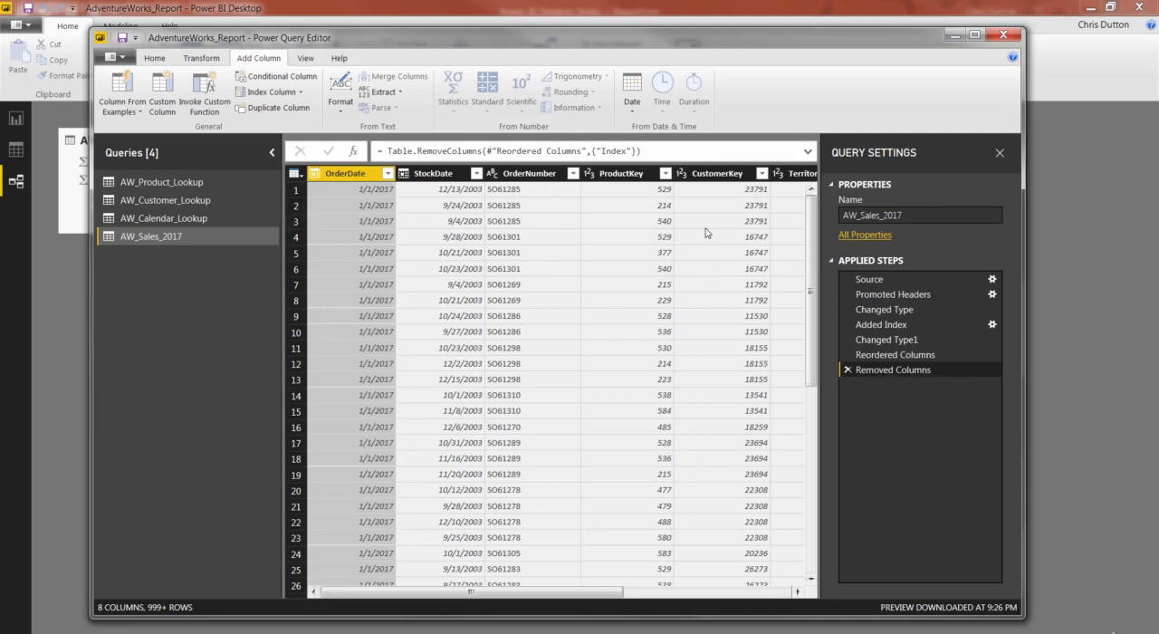
# Delete the Removed Columns and Reordered Columns steps, leaving Source, Promoted Headers, Changed Type.
pyautogui.click(847, 370)
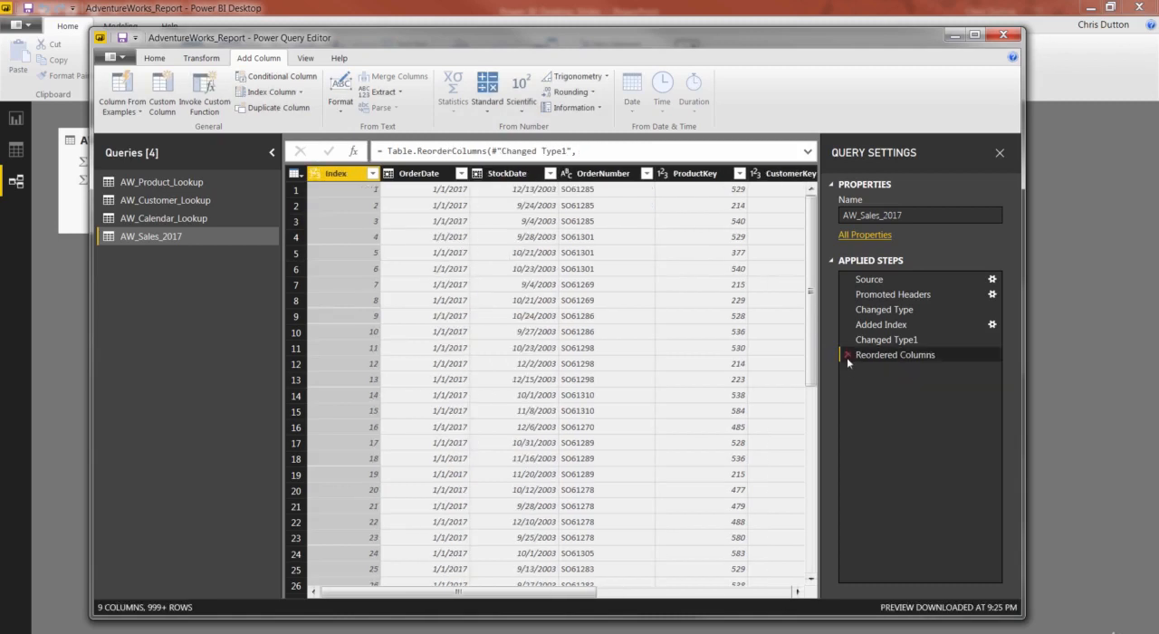
pyautogui.click(881, 324)
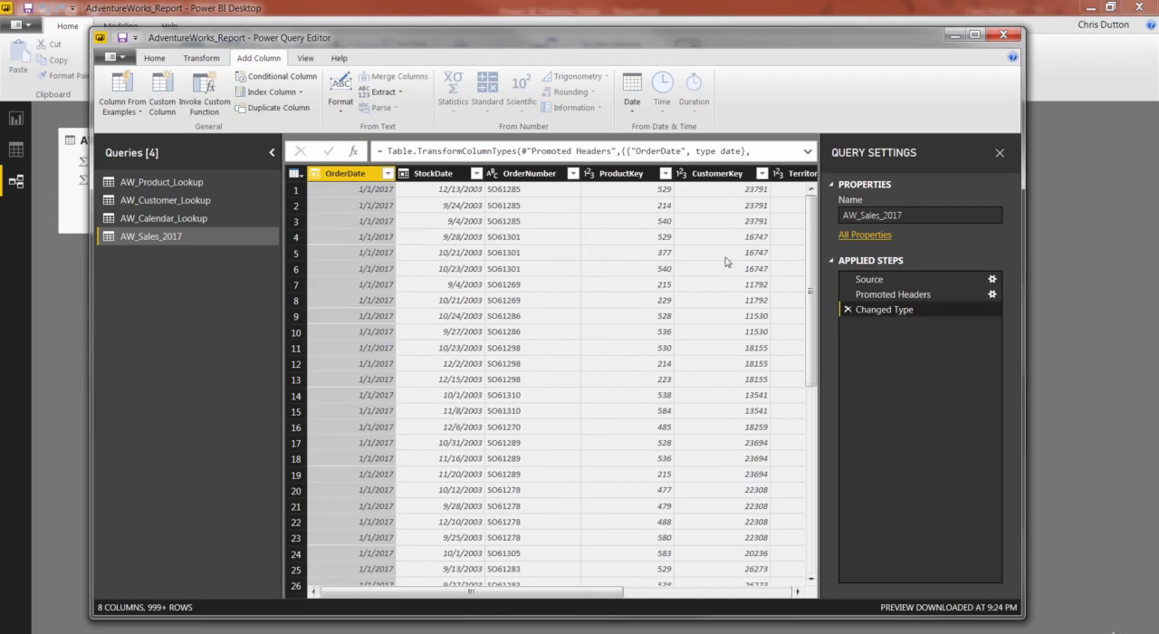
pyautogui.moveTo(679, 279)
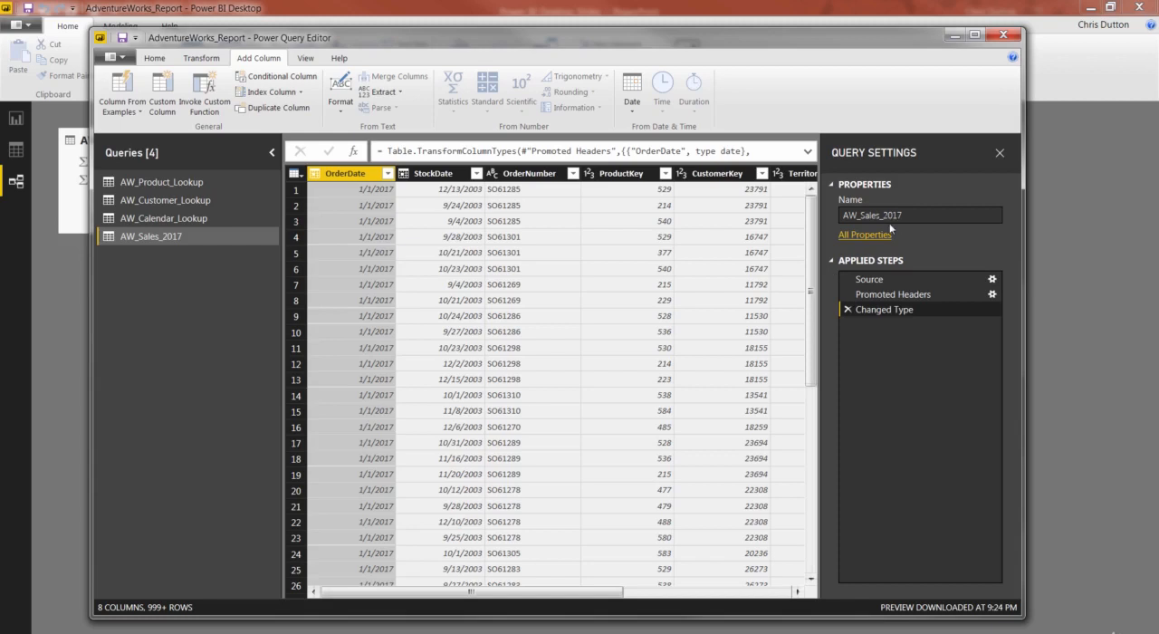
pyautogui.moveTo(901, 351)
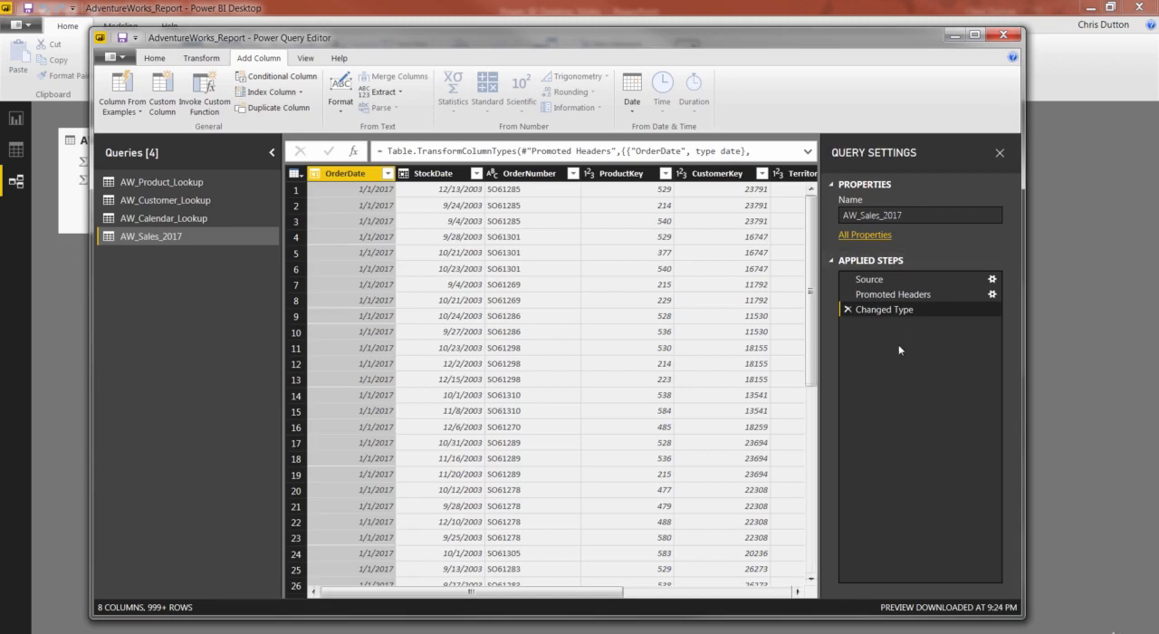
pyautogui.moveTo(770, 356)
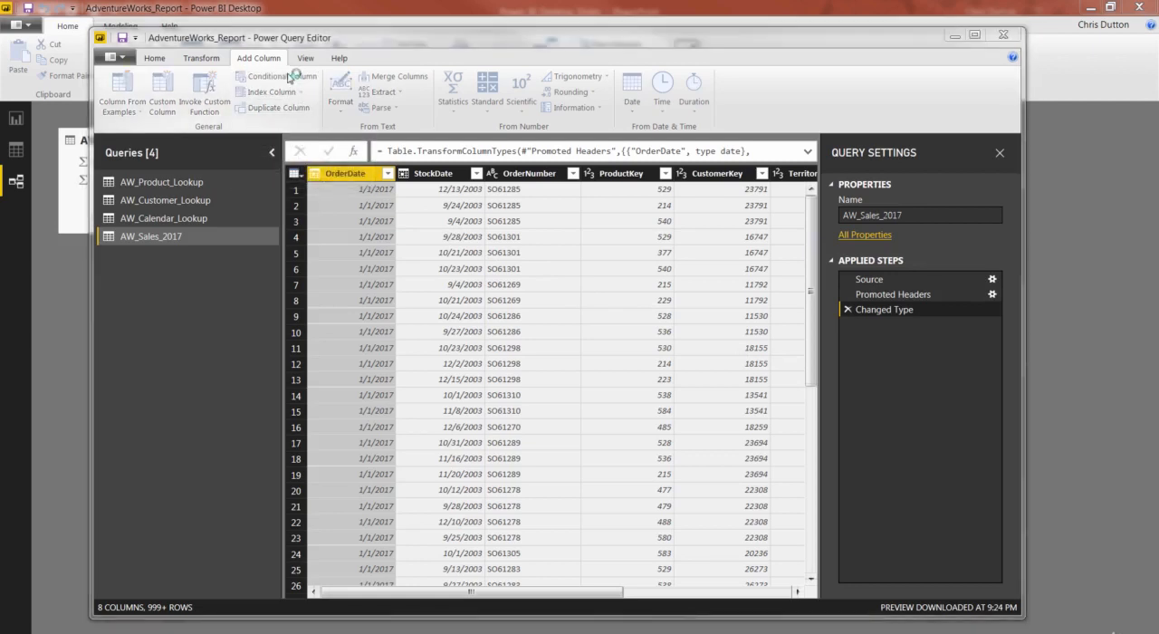
# Name the conditional column QuantityType with the rule: OrderQuantity equals 1 gives Single Item.
pyautogui.click(277, 76)
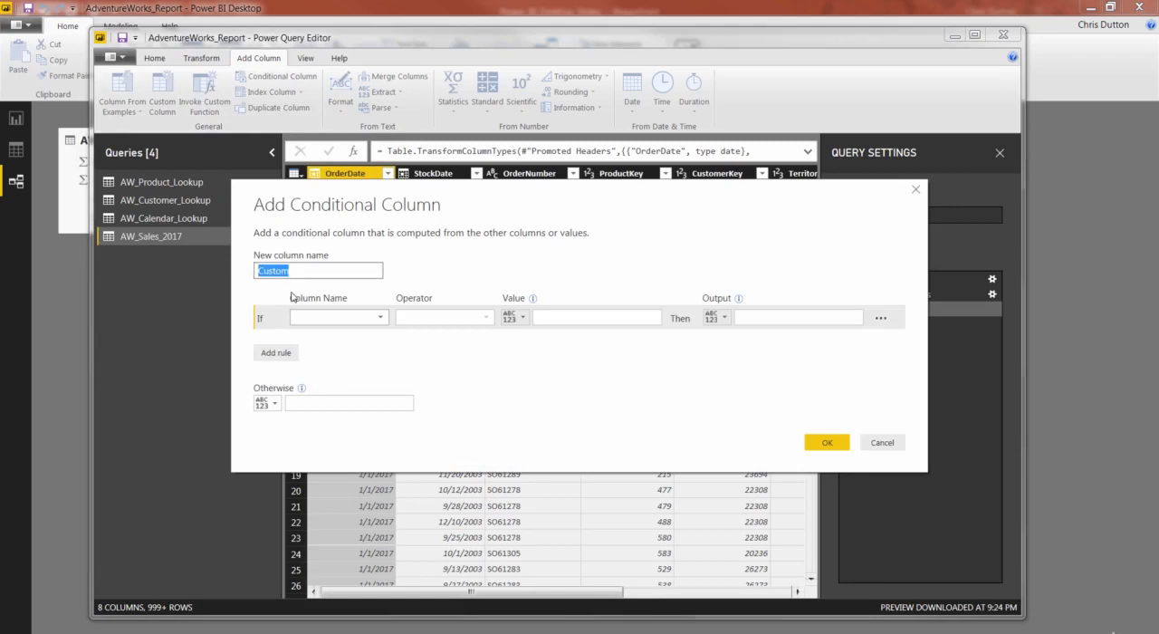
pyautogui.write('QuantityType')
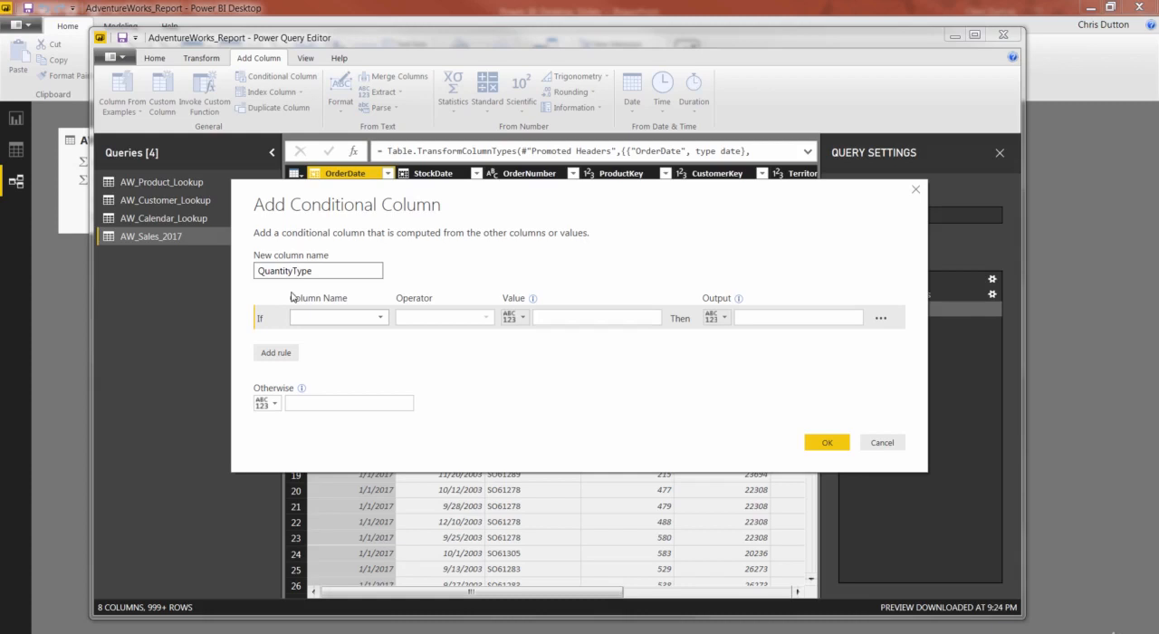
pyautogui.moveTo(259, 306)
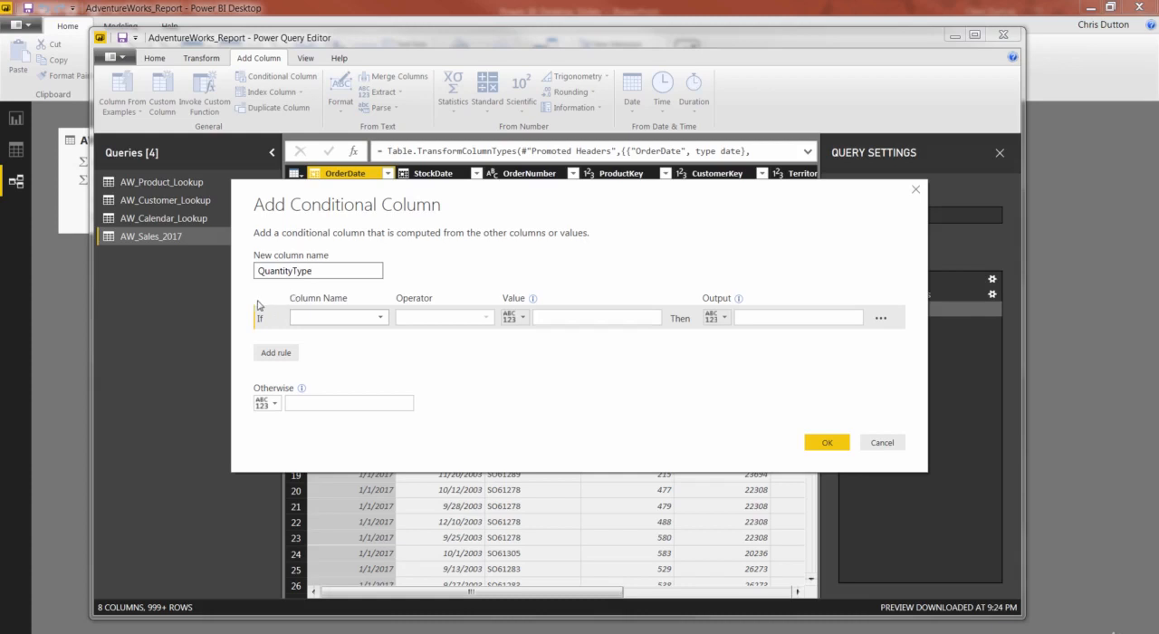
pyautogui.moveTo(358, 334)
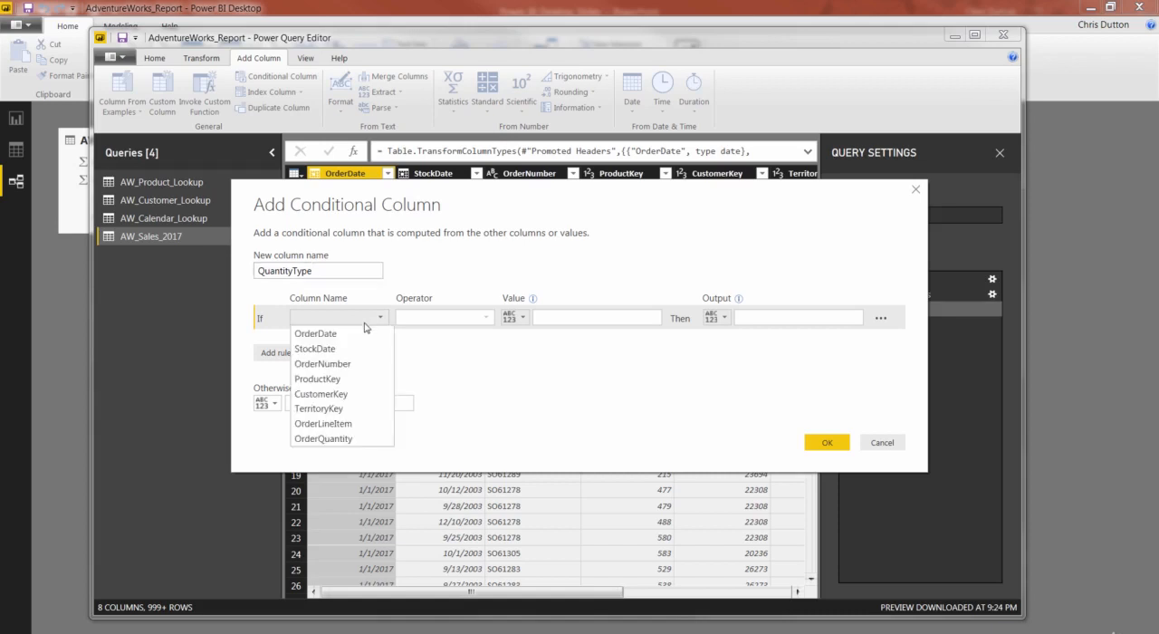
pyautogui.click(324, 439)
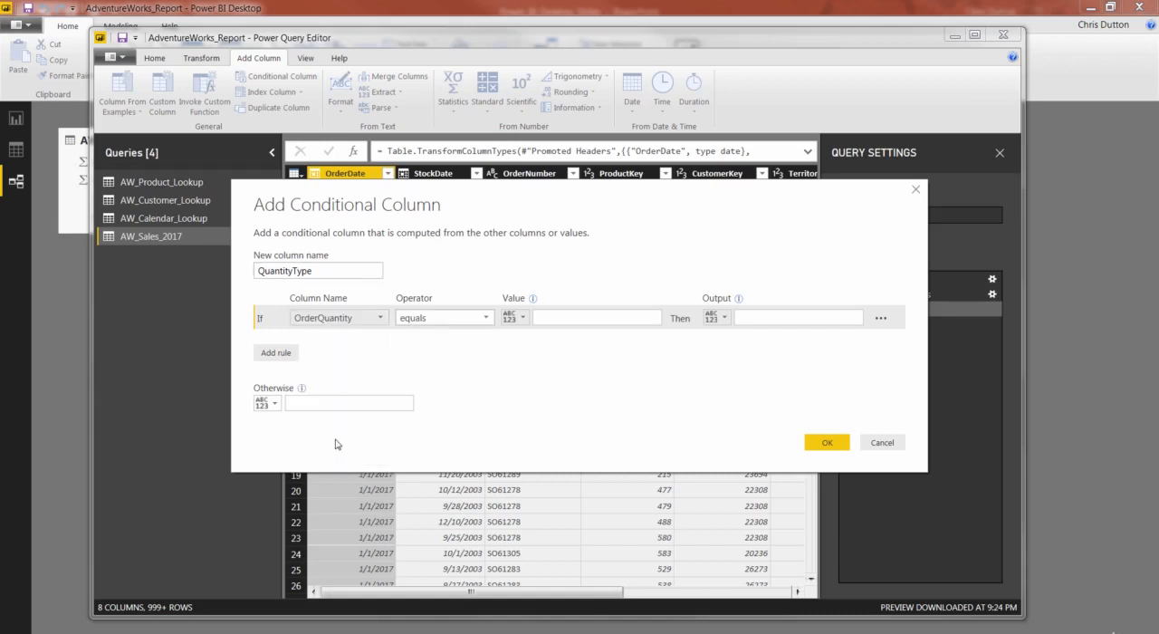
pyautogui.click(597, 317)
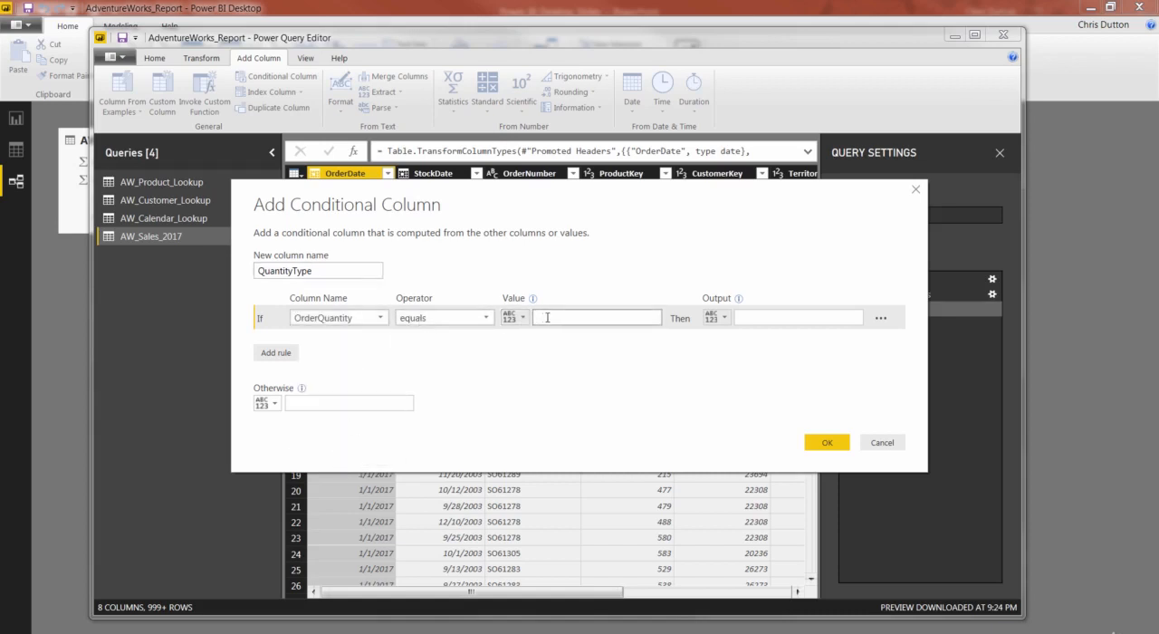
pyautogui.write('1')
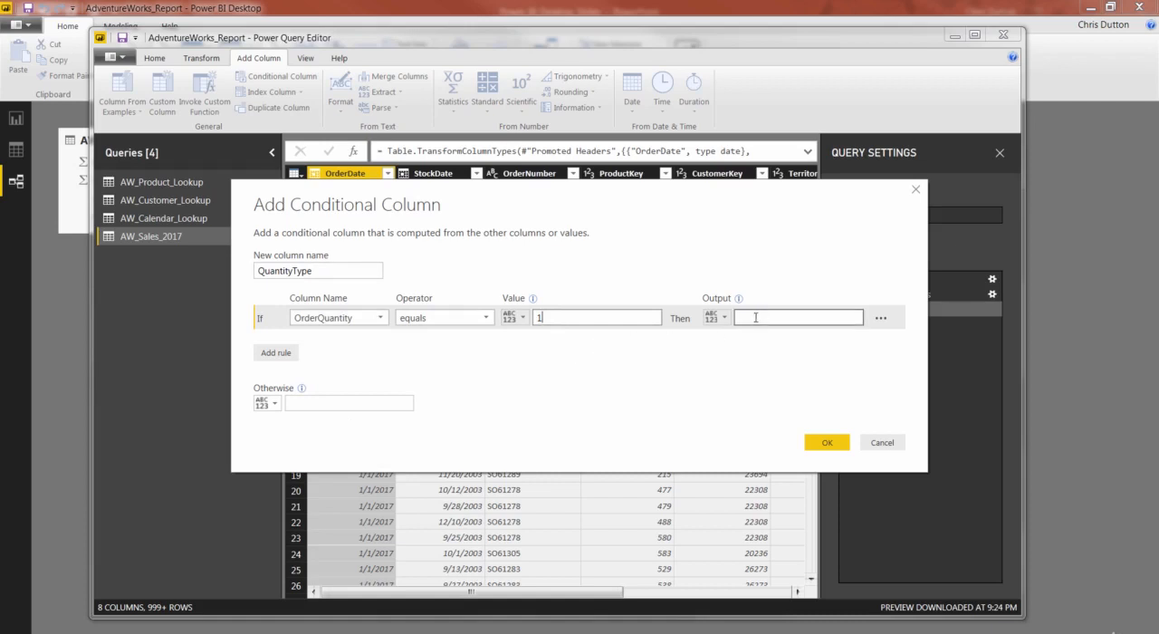
pyautogui.click(797, 317)
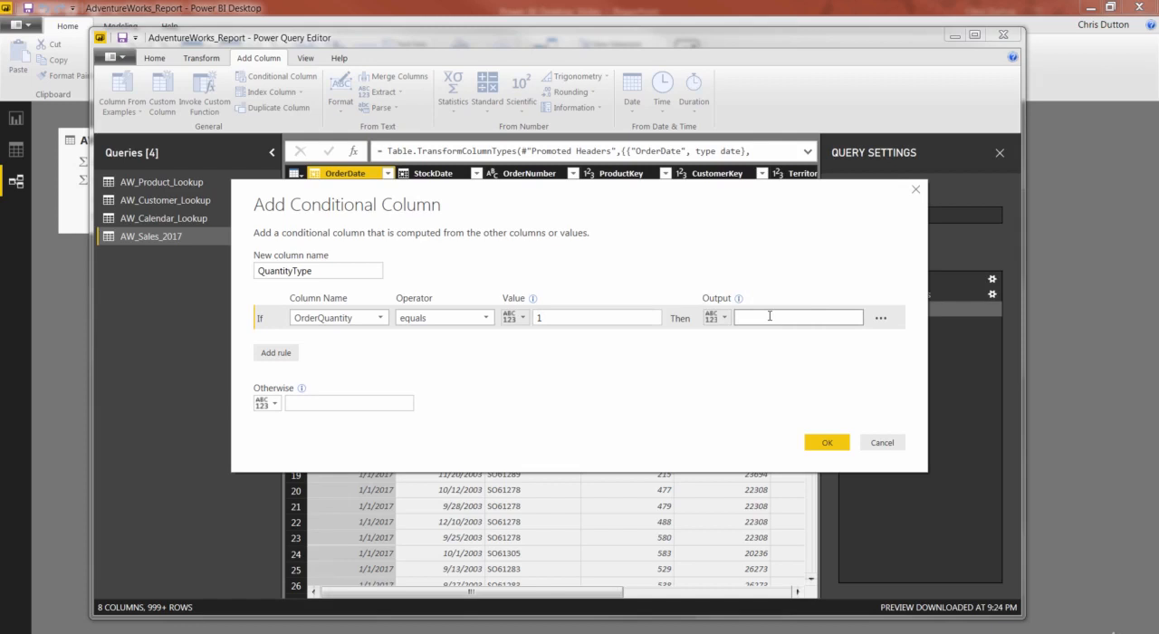
pyautogui.write('Single Item')
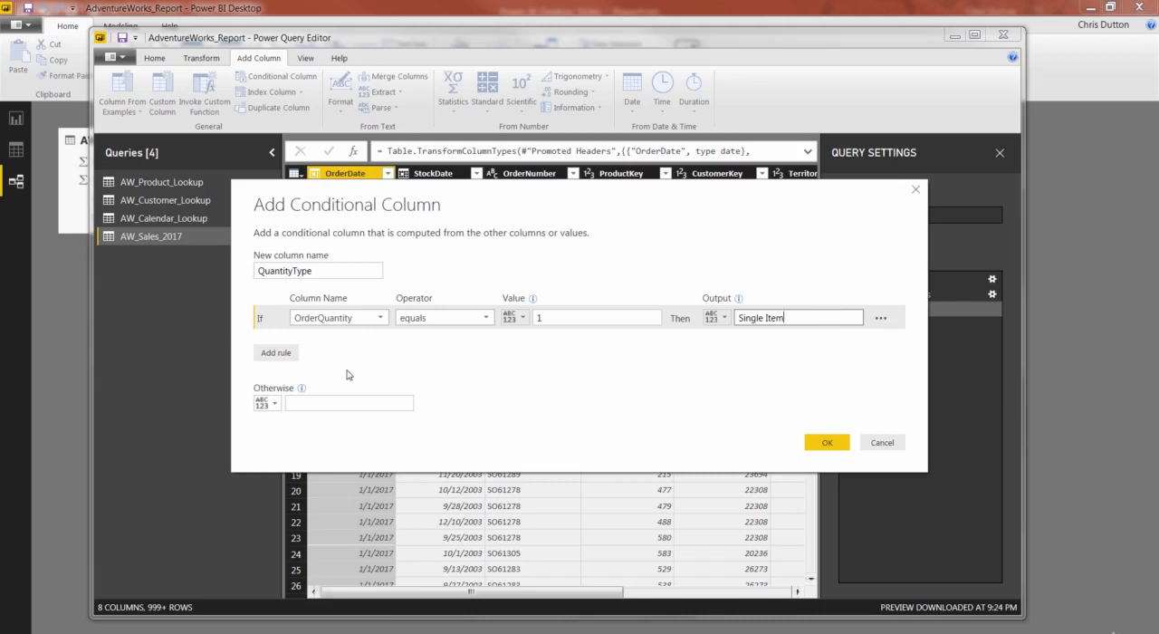
# Add an Else If rule outputting Multiple Items when OrderQuantity is greater than 1.
pyautogui.click(276, 352)
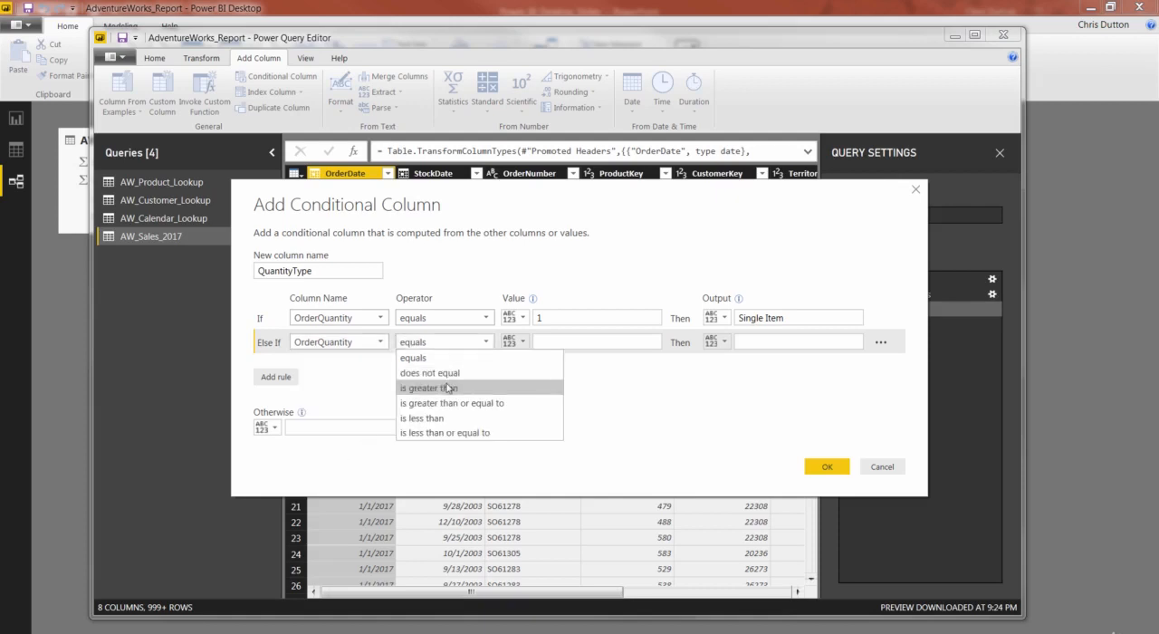
pyautogui.click(429, 388)
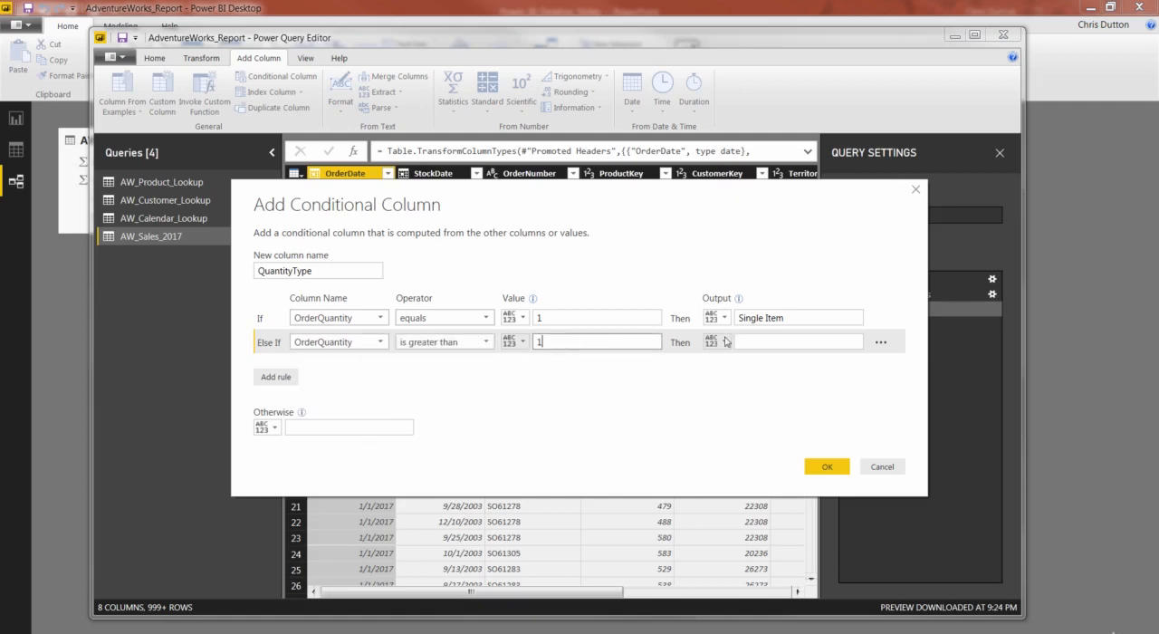
pyautogui.click(798, 341)
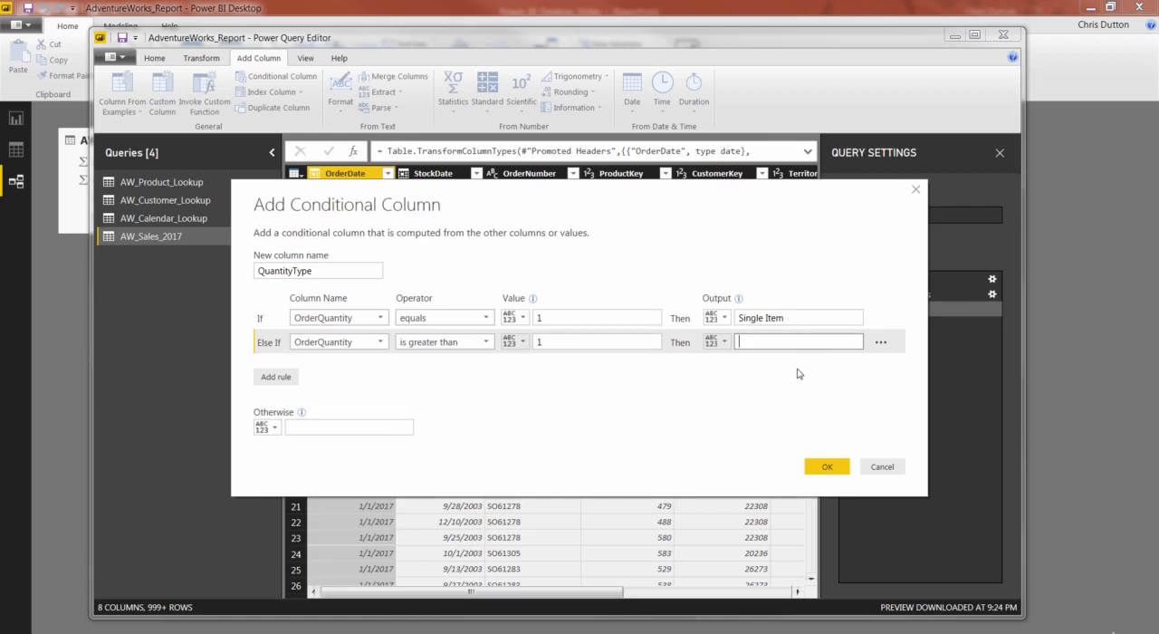
pyautogui.write('Multiple Items')
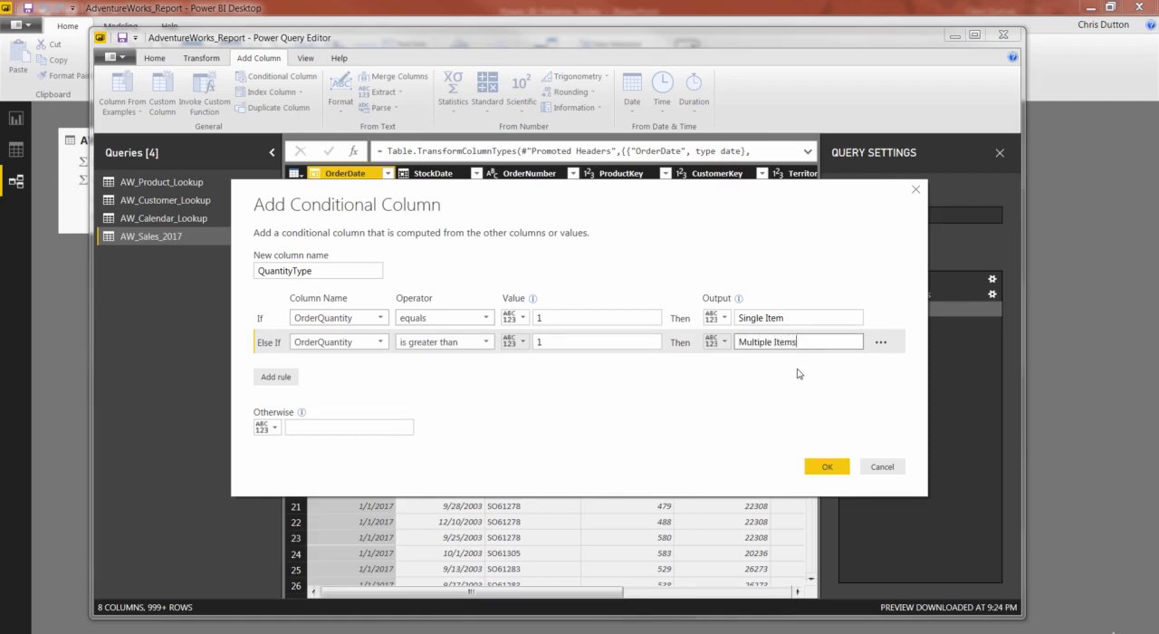
pyautogui.moveTo(669, 382)
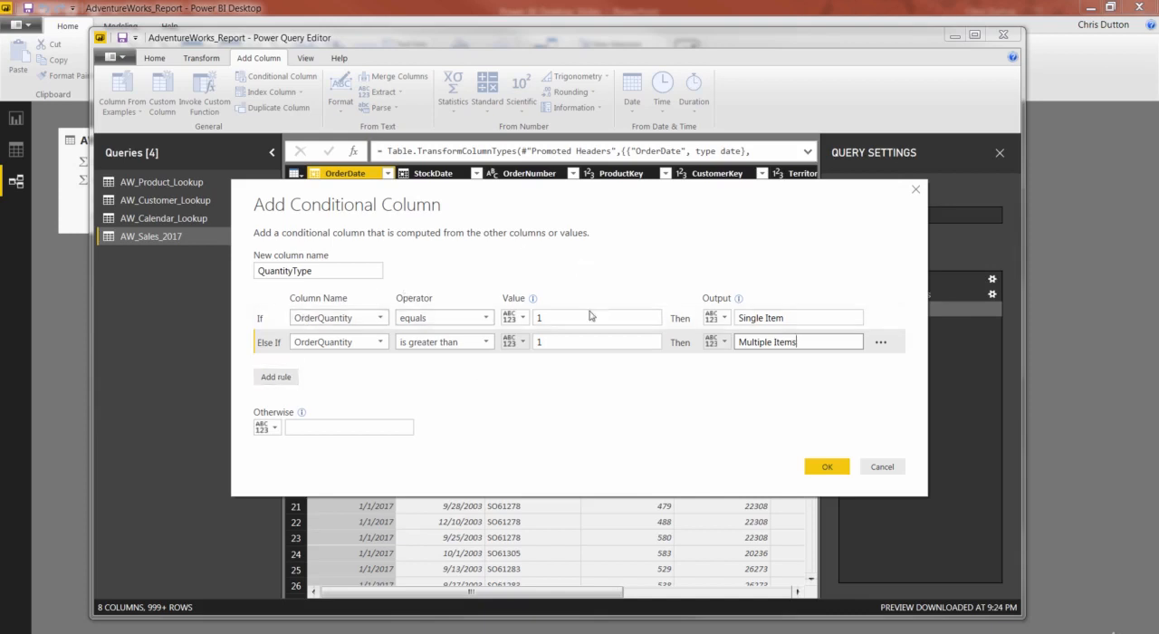
pyautogui.moveTo(487, 353)
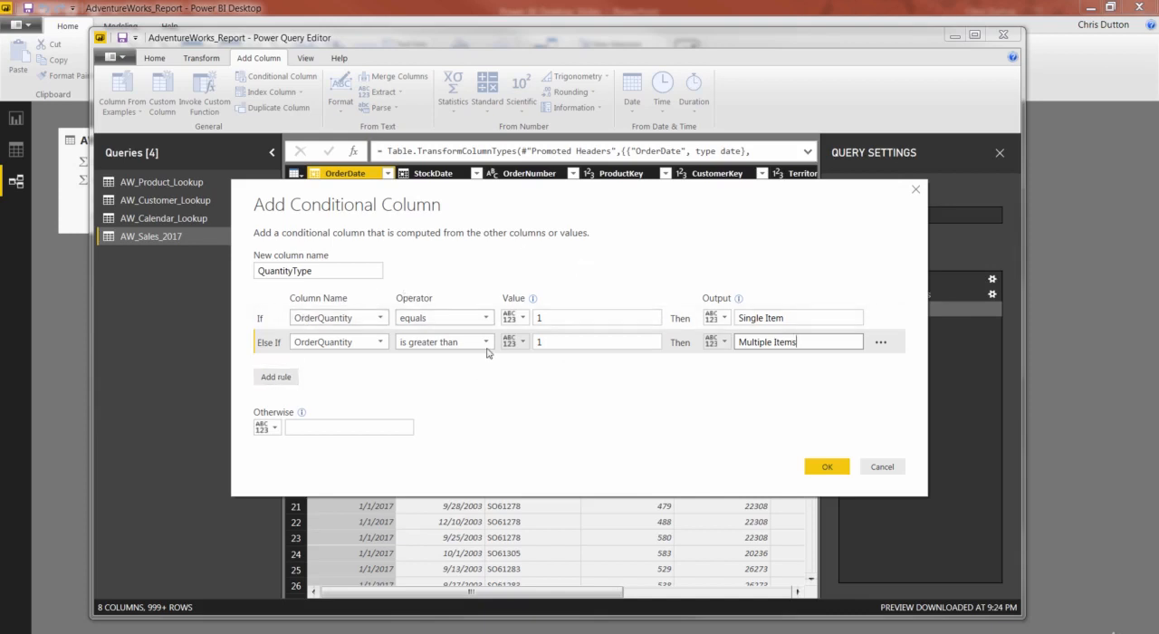
pyautogui.moveTo(577, 335)
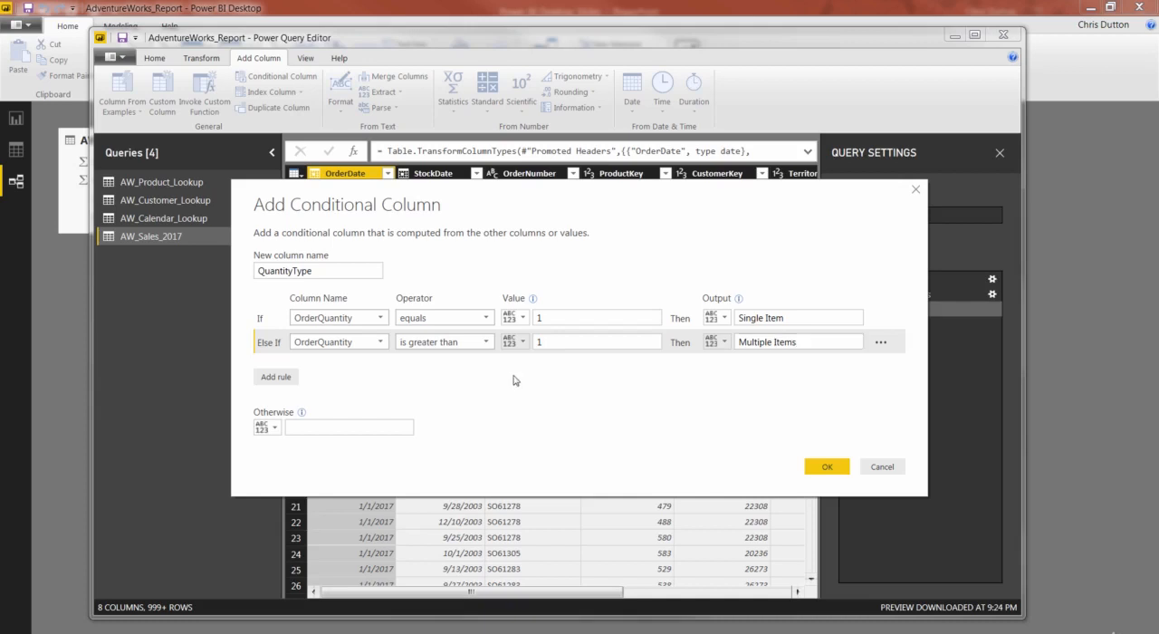
pyautogui.moveTo(288, 455)
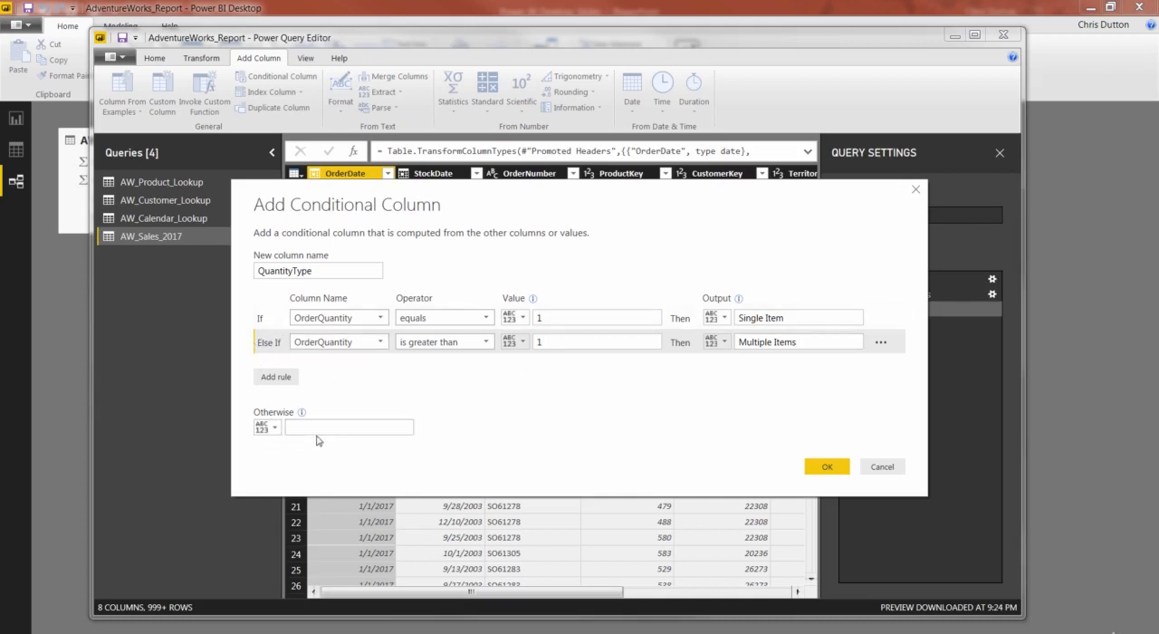
# Set the Otherwise value to Other and confirm the conditional column.
pyautogui.click(349, 426)
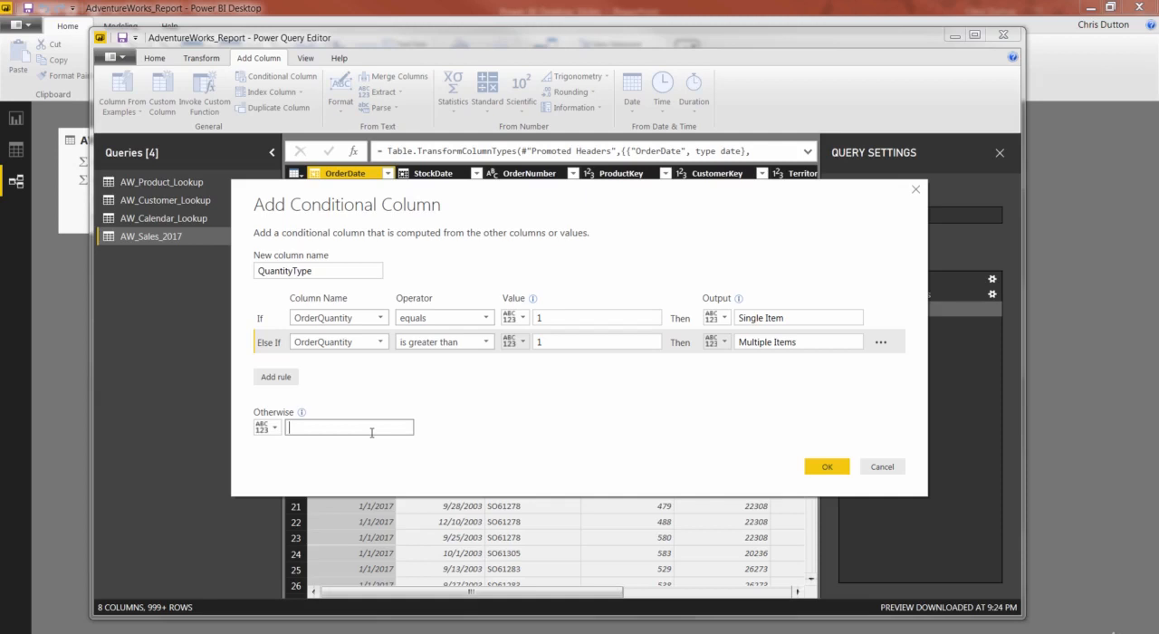
pyautogui.write('Other')
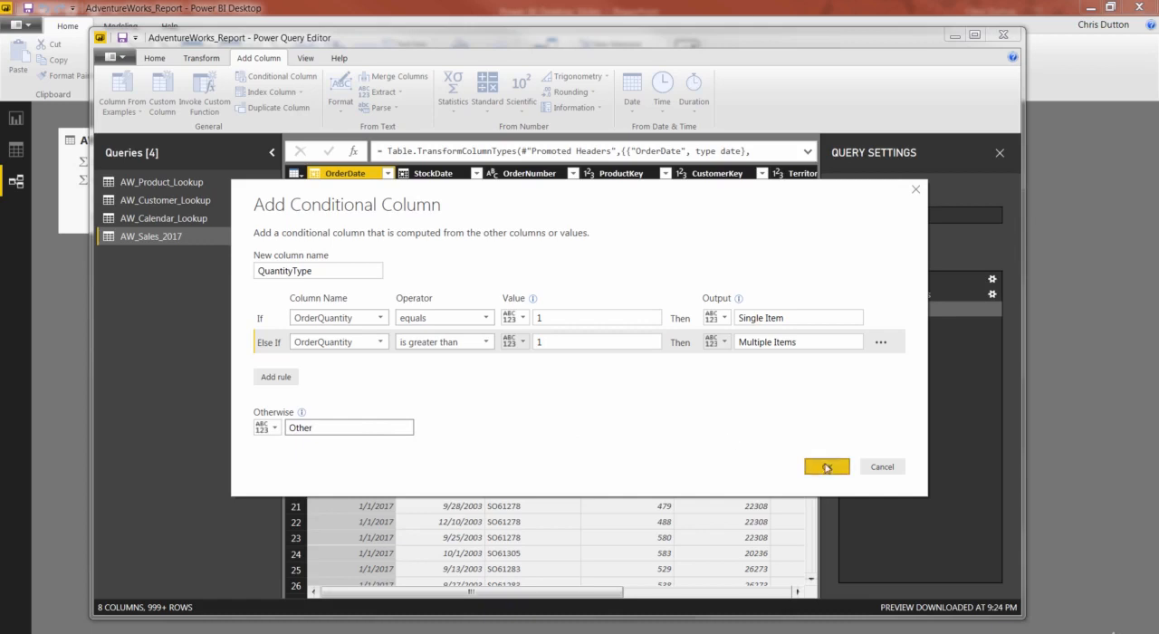
pyautogui.click(826, 466)
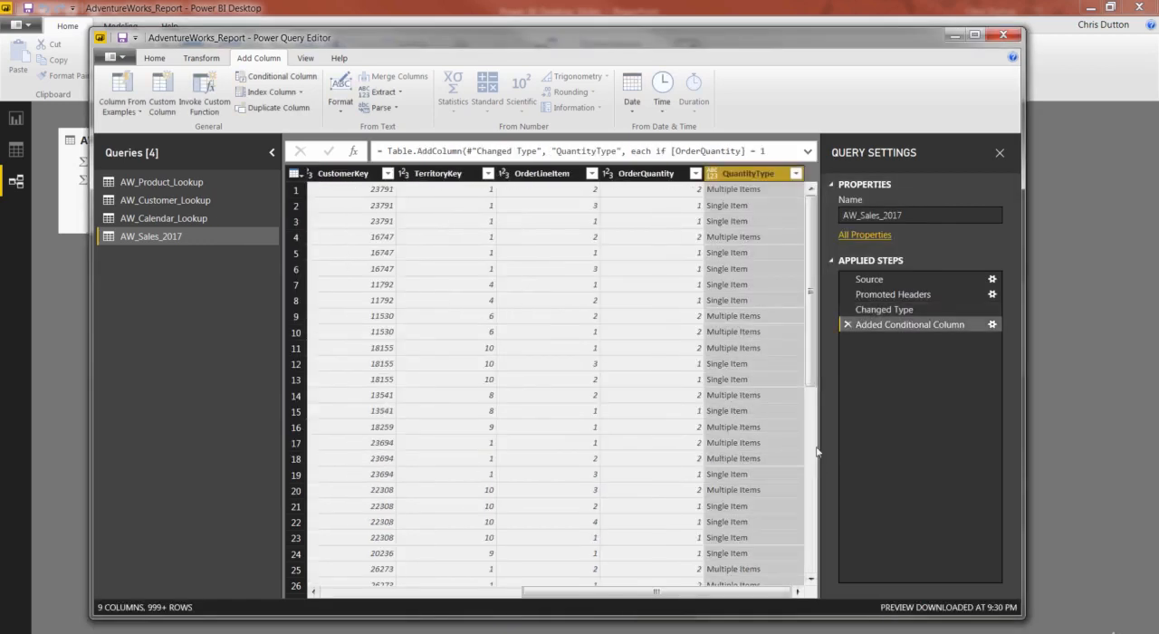
pyautogui.moveTo(761, 191)
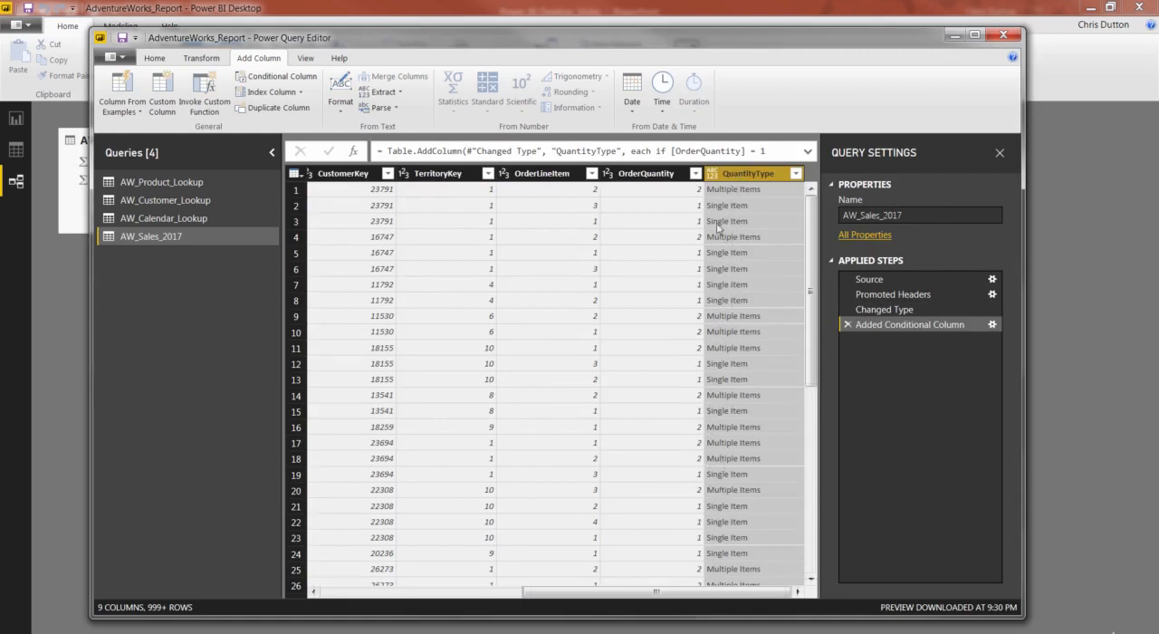
# Open the QuantityType column's filter dropdown to view its distinct values.
pyautogui.click(646, 173)
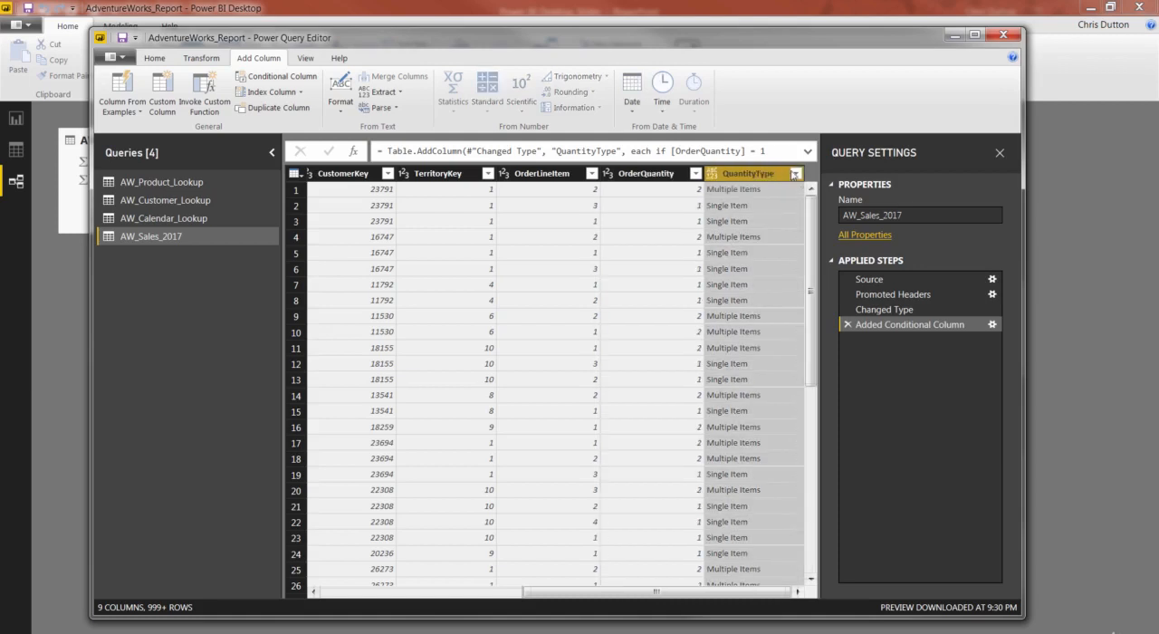
pyautogui.click(796, 173)
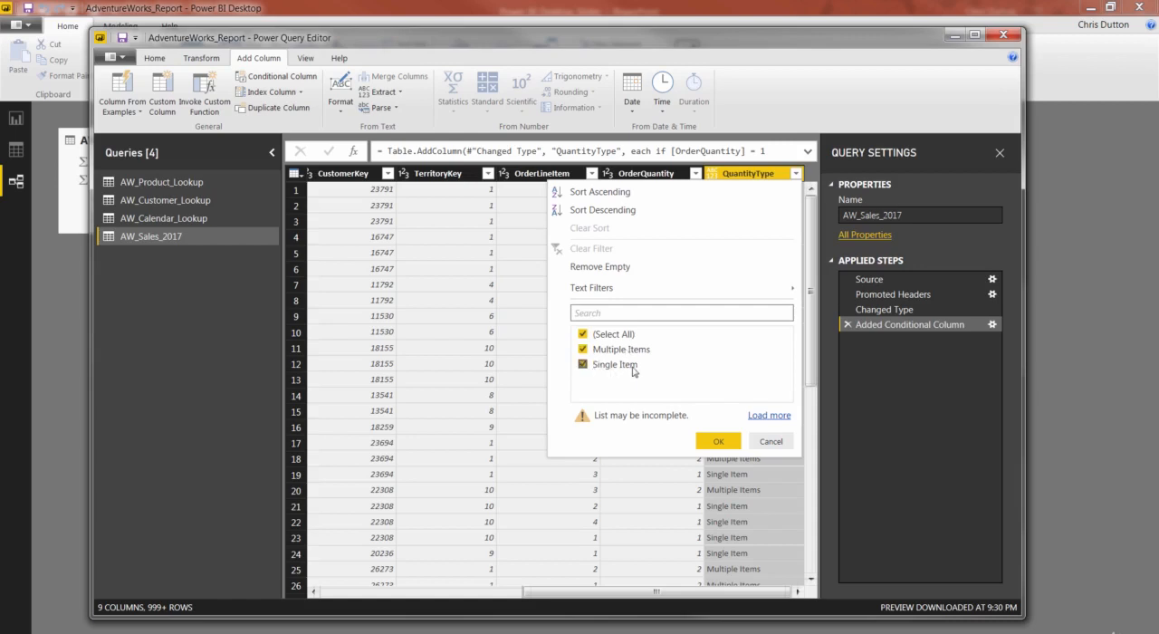
# Load the full QuantityType value list, confirm Multiple Items and Single Item, and apply it.
pyautogui.click(582, 364)
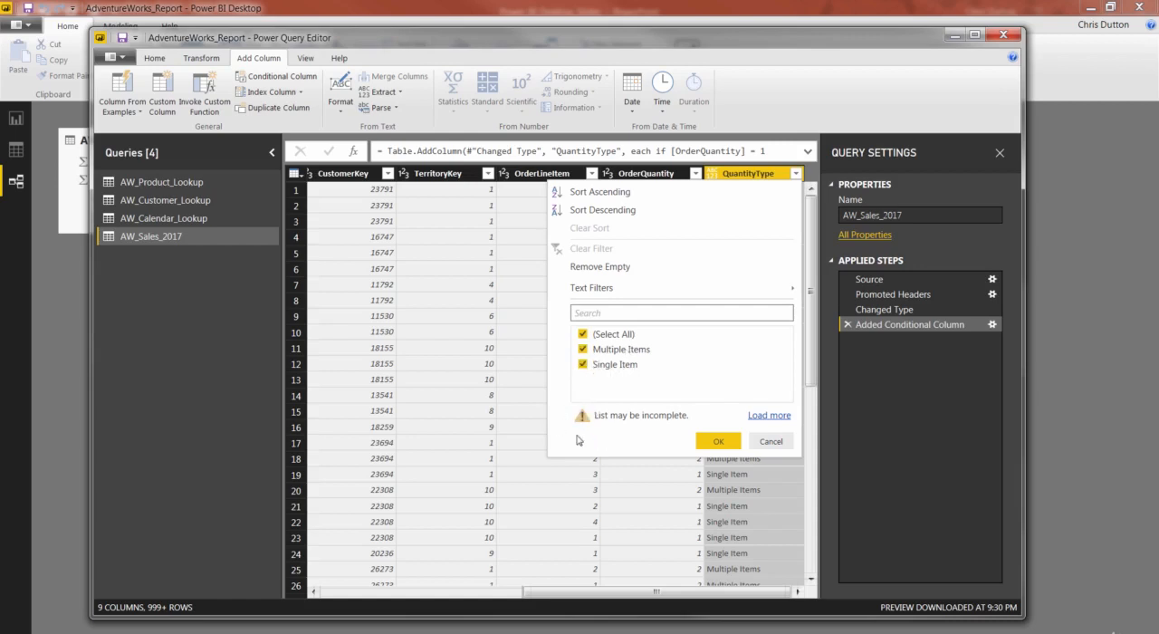
pyautogui.moveTo(656, 427)
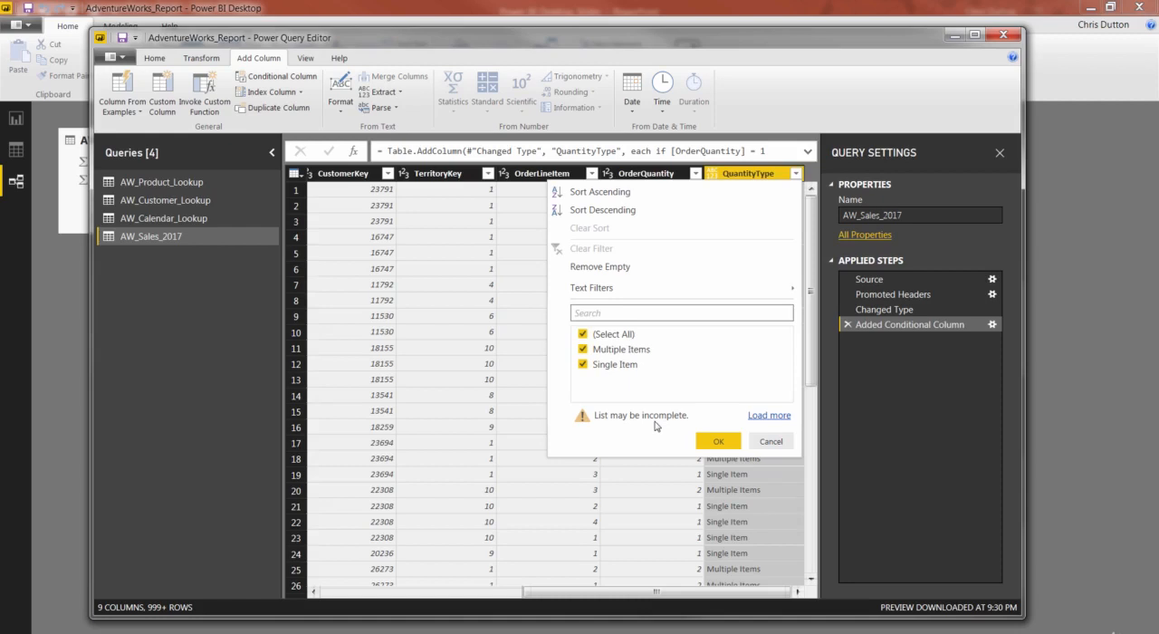
pyautogui.click(583, 364)
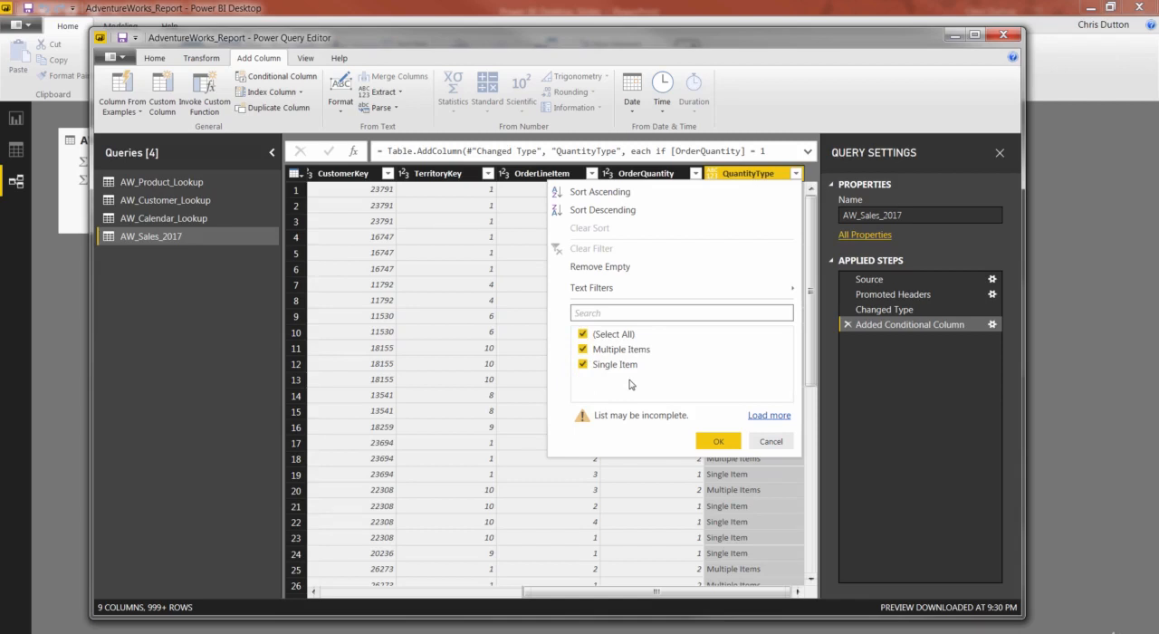
pyautogui.moveTo(653, 383)
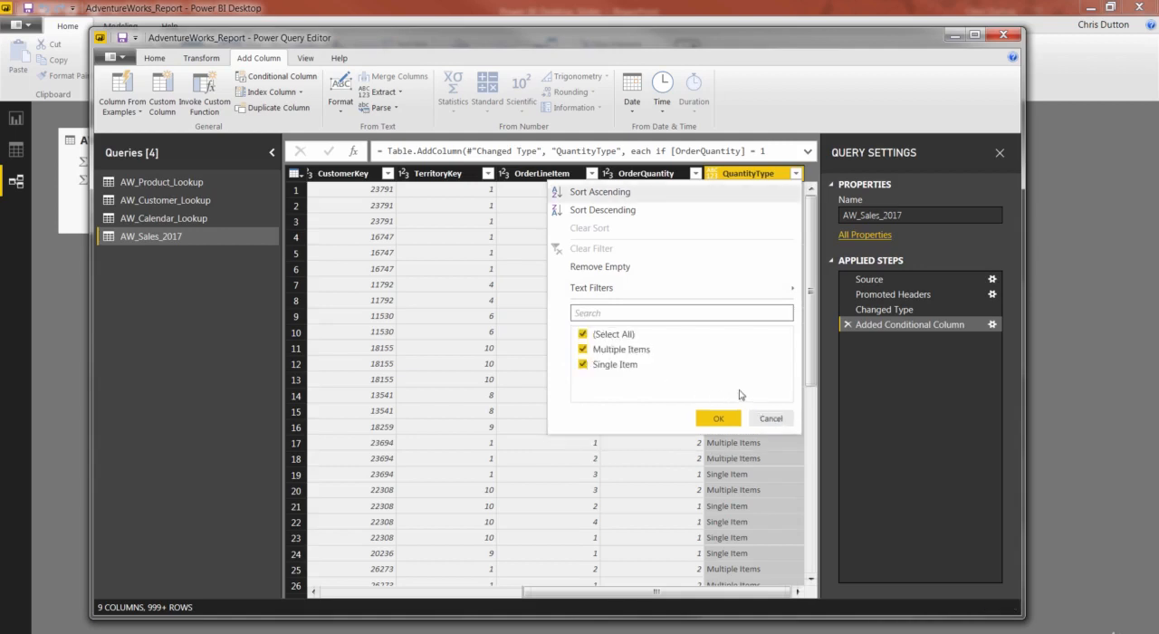
pyautogui.moveTo(589, 413)
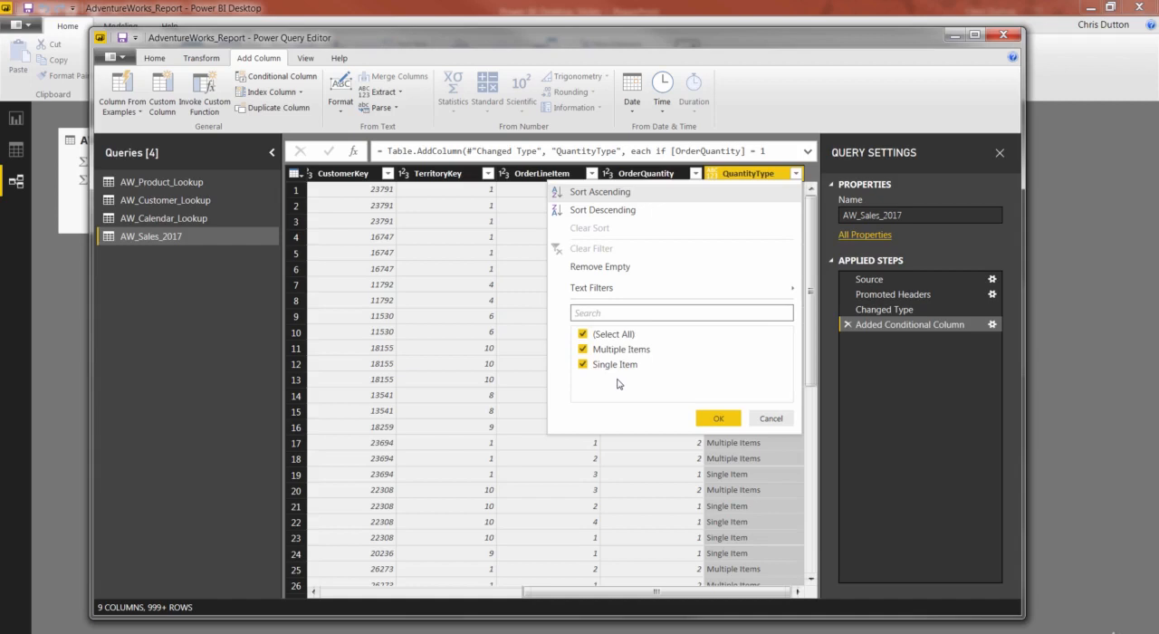
pyautogui.click(718, 417)
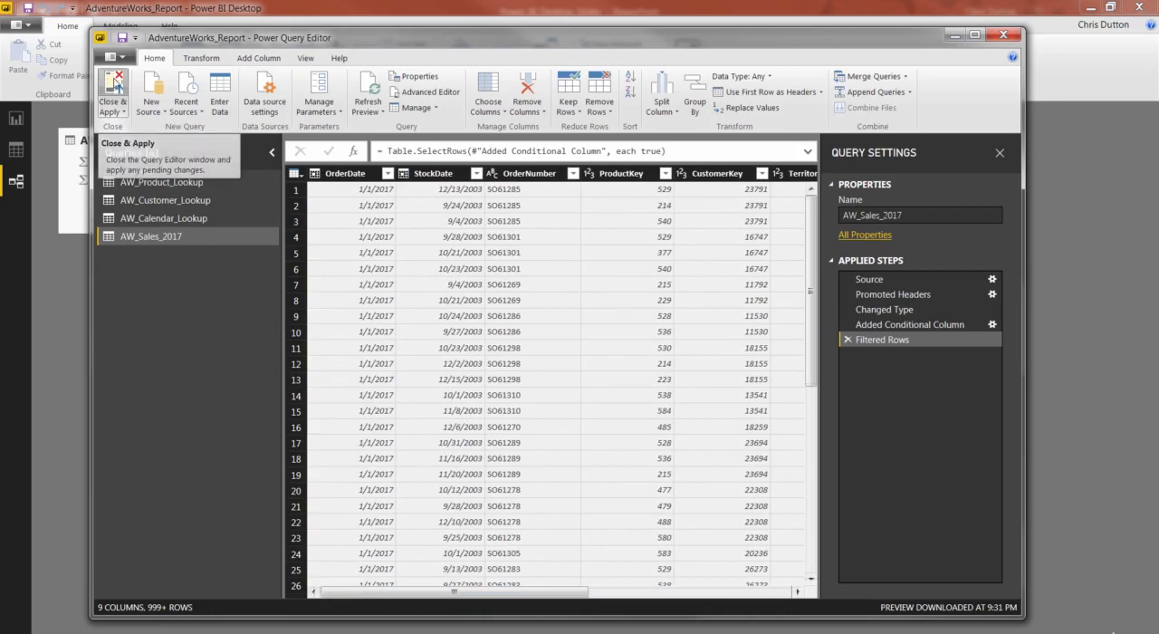
# Apply the AW_Sales_2017 QuantityType changes via Close & Apply and exit the Query Editor.
pyautogui.click(113, 91)
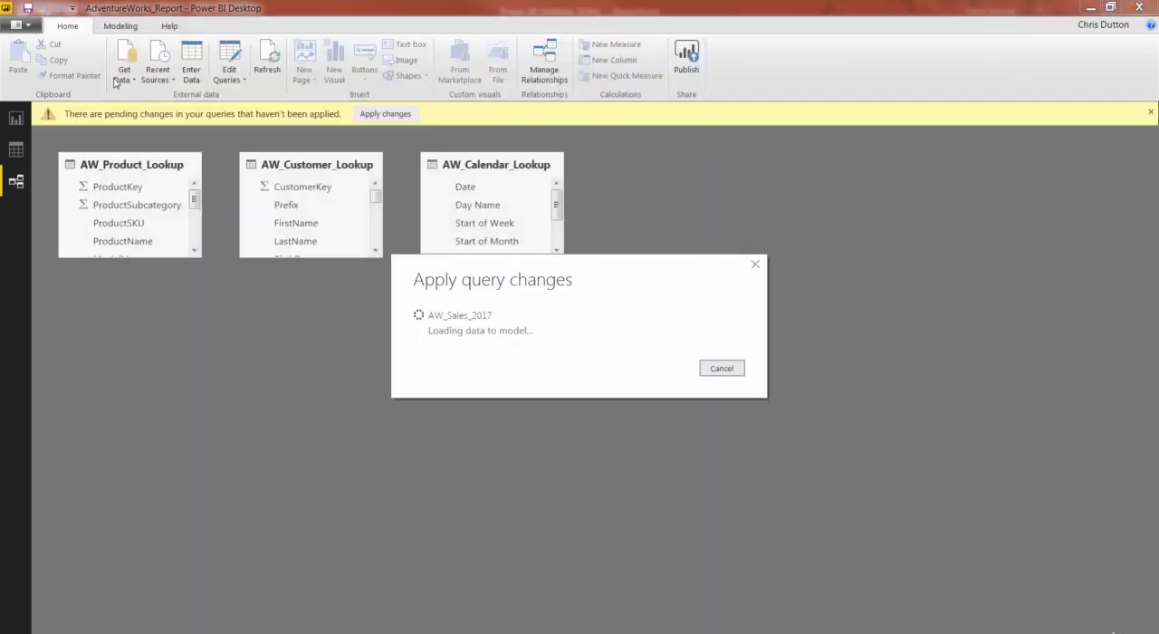